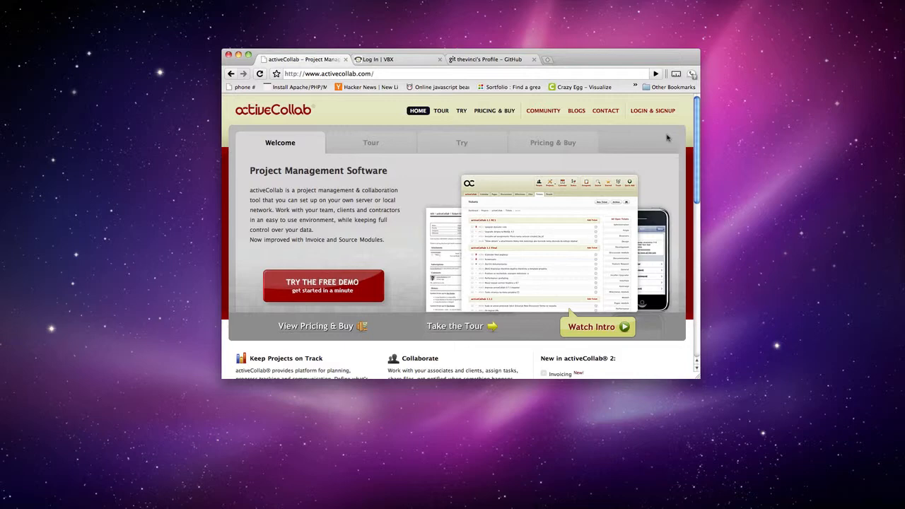
- Scroll the GitHub profile's Public Repositories list down to ActiveCollab-VBX
{"action": "left_click", "coordinate": [486, 58]}
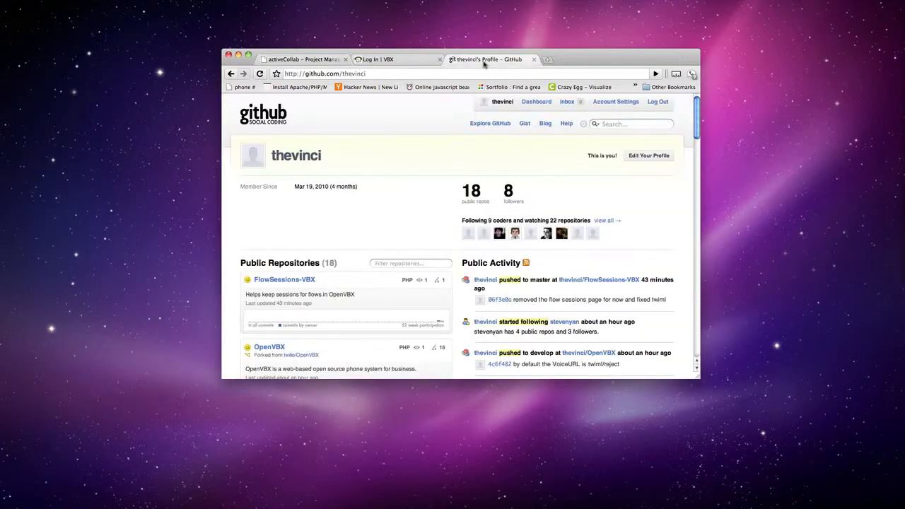
{"action": "mouse_move", "coordinate": [420, 115]}
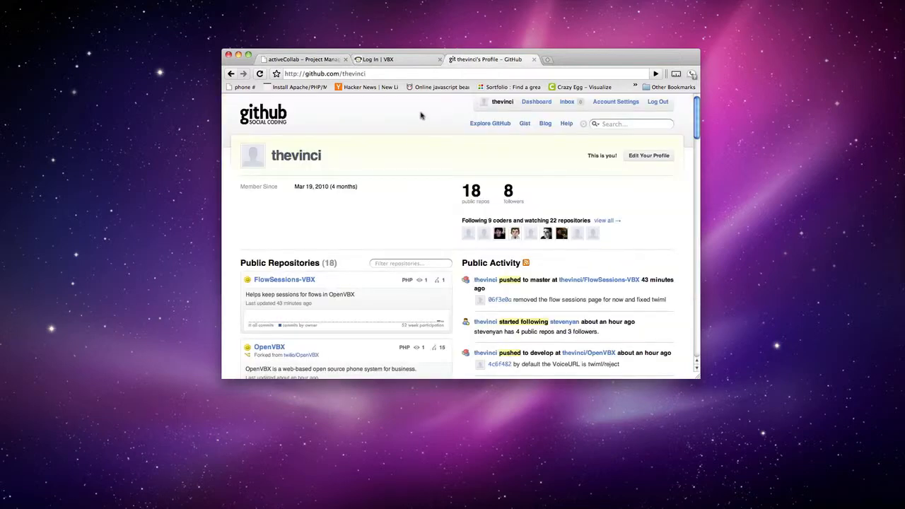
{"action": "mouse_move", "coordinate": [411, 119]}
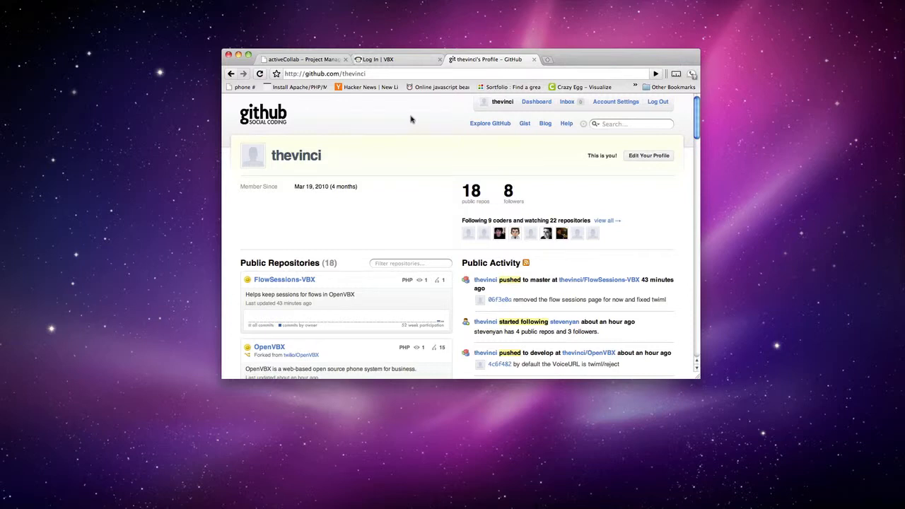
{"action": "scroll", "scroll_direction": "down", "scroll_amount": 3}
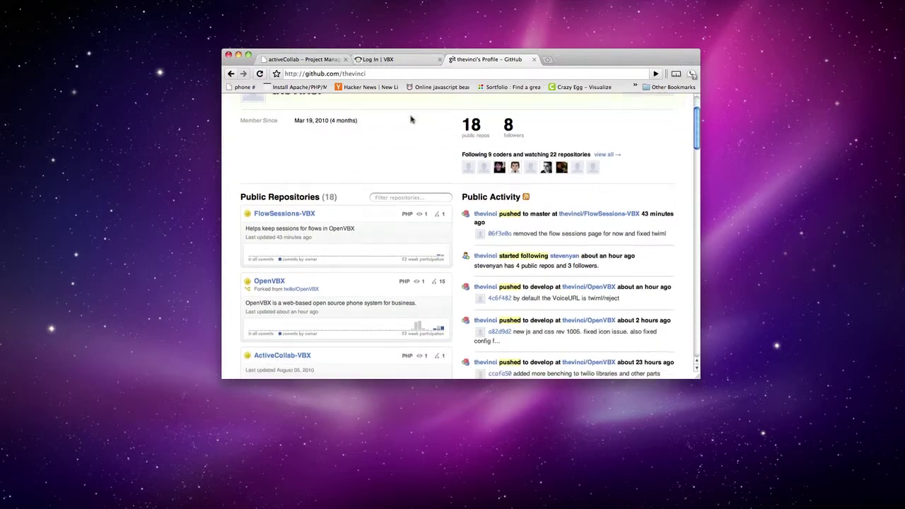
{"action": "scroll", "scroll_direction": "down", "scroll_amount": 3}
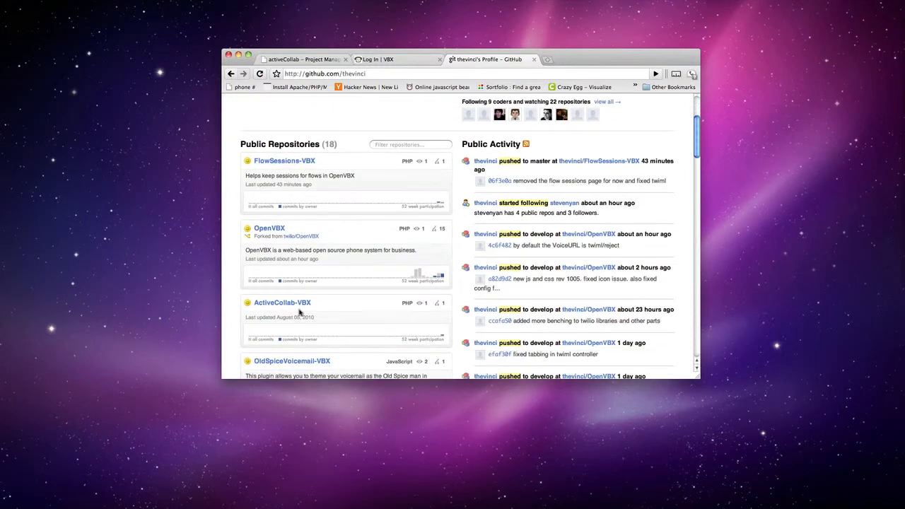
{"action": "mouse_move", "coordinate": [281, 303]}
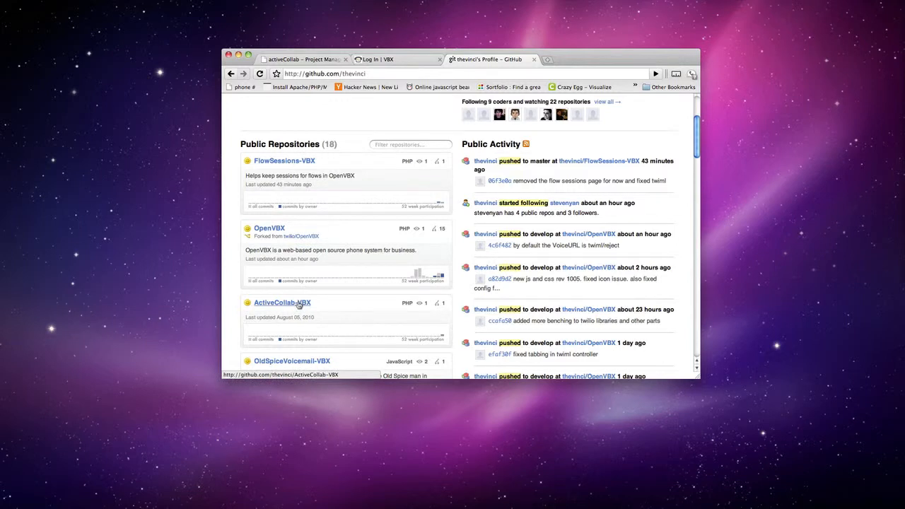
{"action": "mouse_move", "coordinate": [319, 161]}
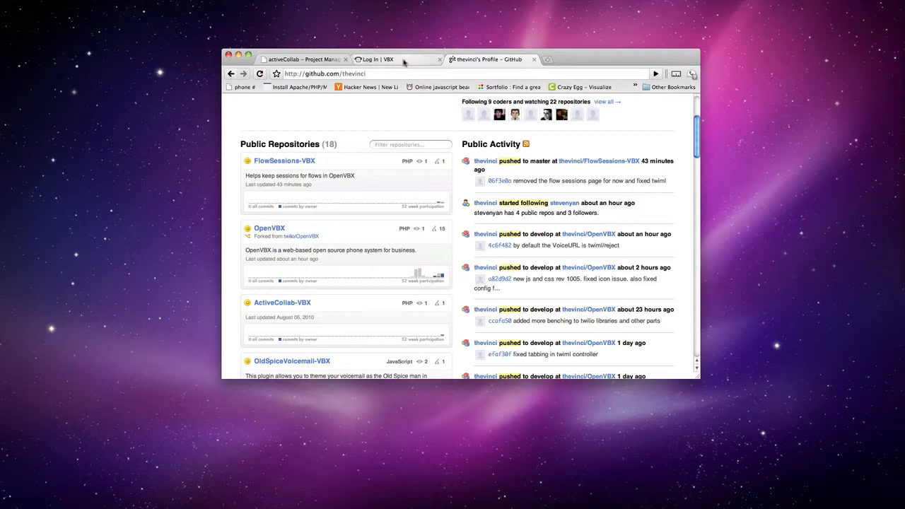
{"action": "left_click", "coordinate": [374, 59]}
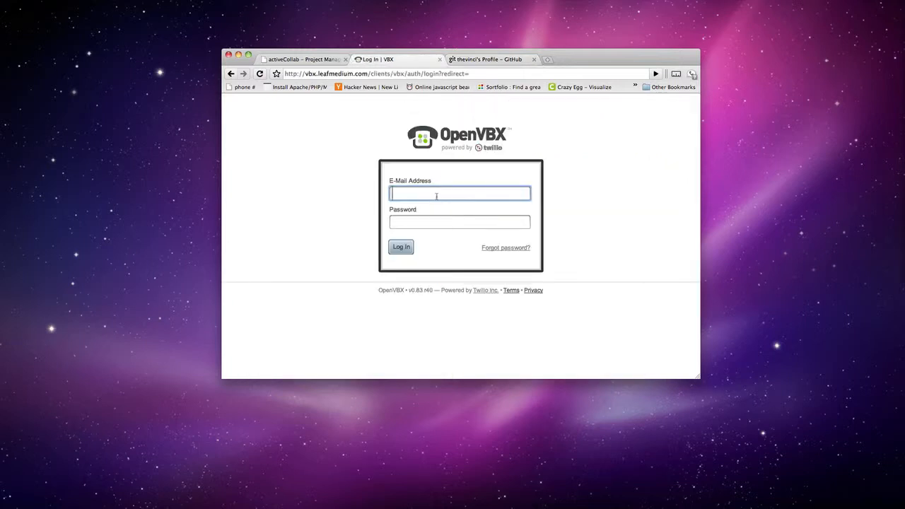
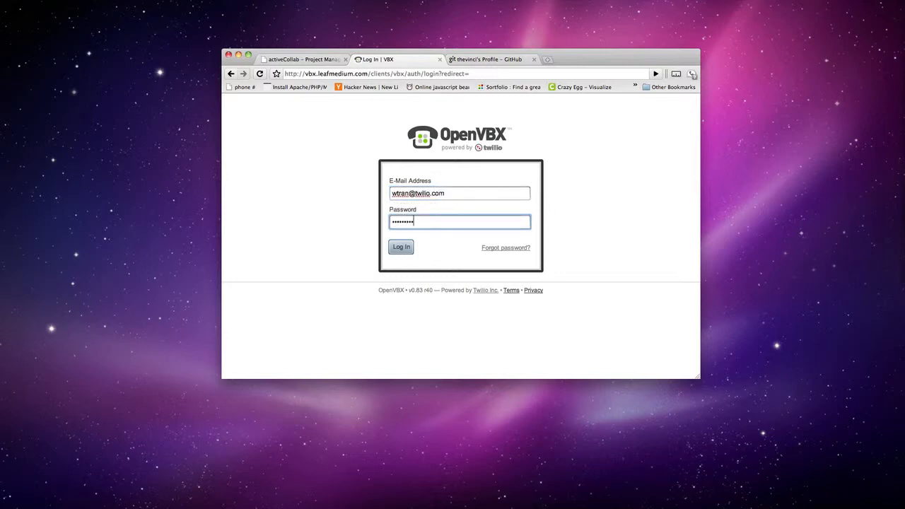
{"action": "left_click", "coordinate": [401, 247]}
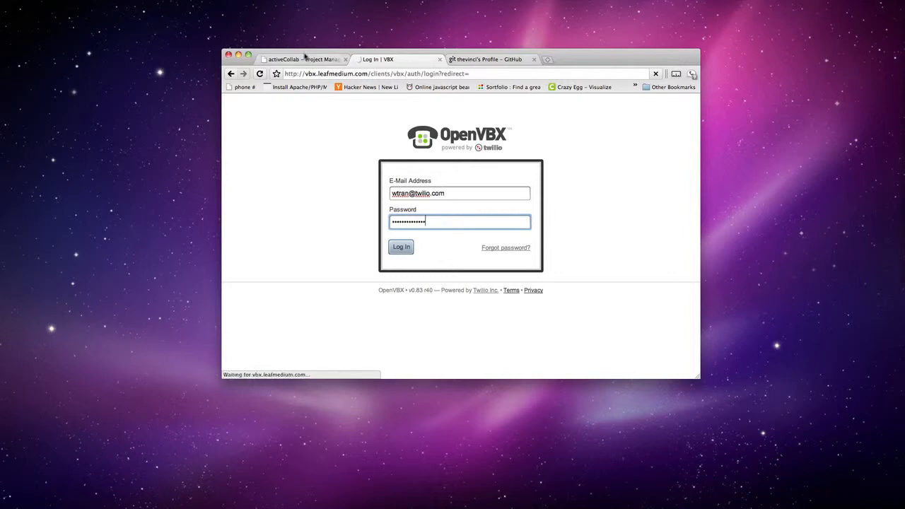
{"action": "left_click", "coordinate": [304, 58]}
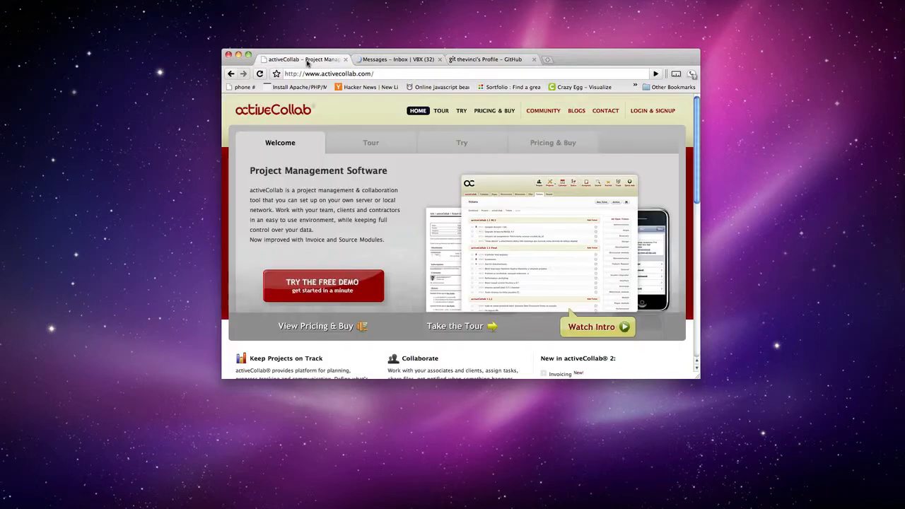
{"action": "mouse_move", "coordinate": [552, 143]}
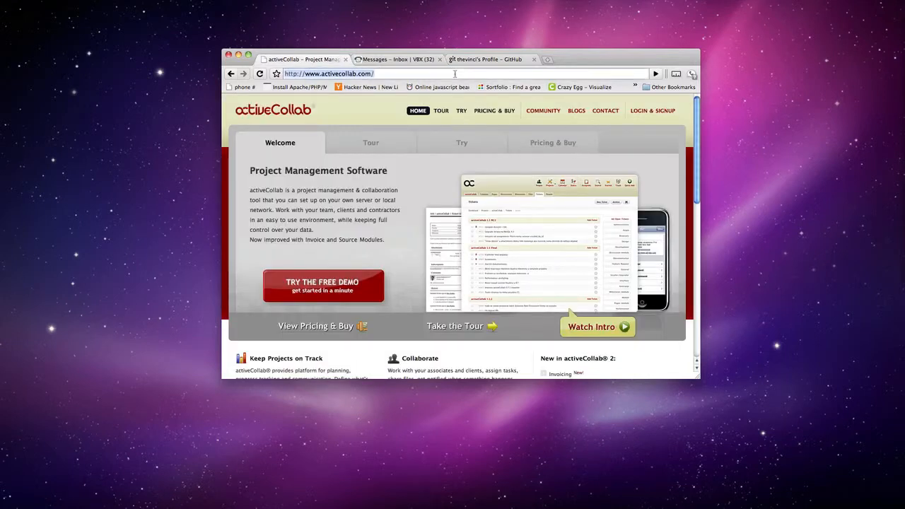
- Log into aloofpanda.activecollab.net, retrying after the error, and open the profile's API Settings
{"action": "type", "text": "aloofpanda.activecollab.net/login?re_route=homepage"}
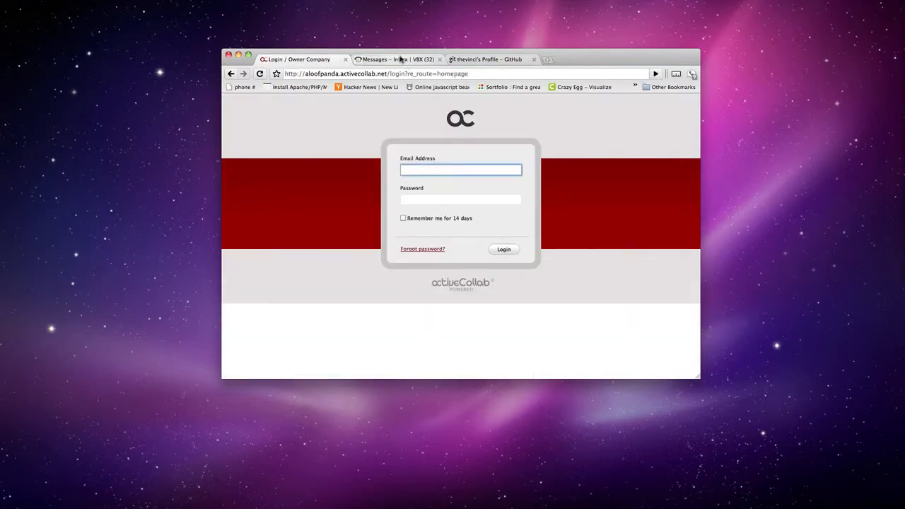
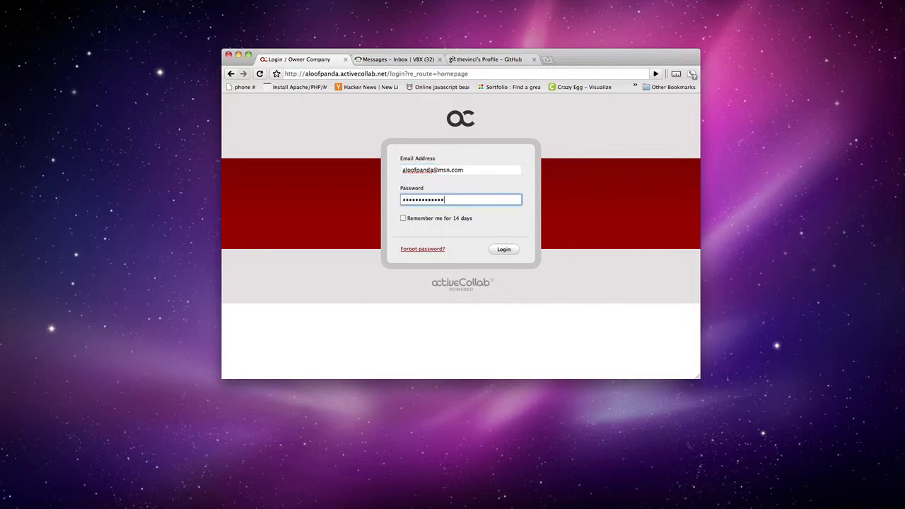
{"action": "left_click", "coordinate": [503, 249]}
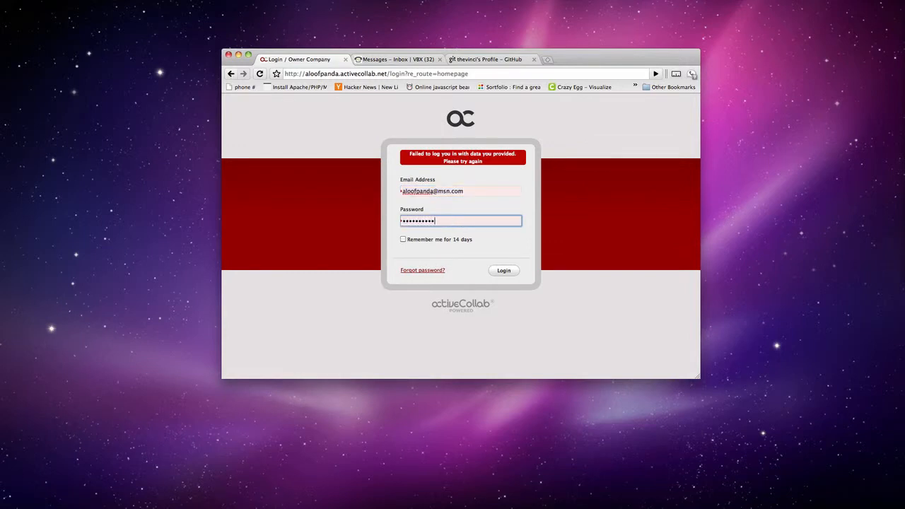
{"action": "left_click", "coordinate": [503, 270]}
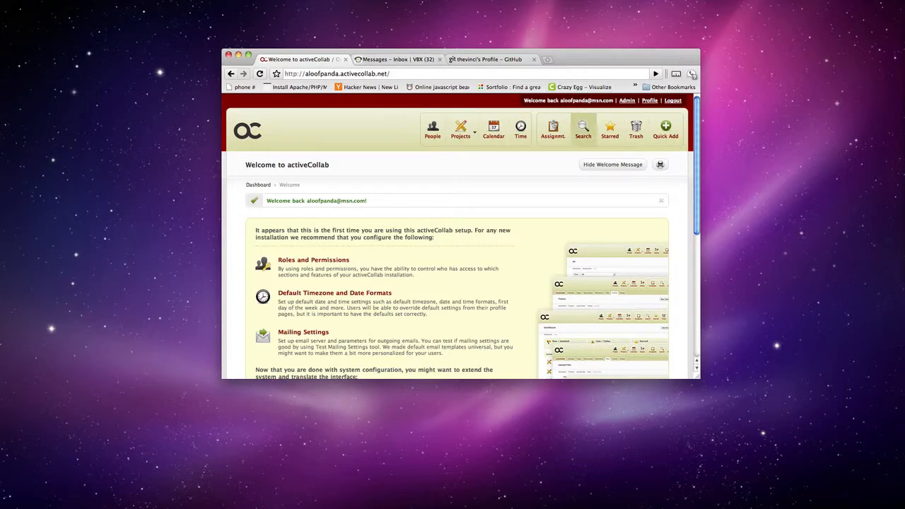
{"action": "left_click", "coordinate": [653, 100]}
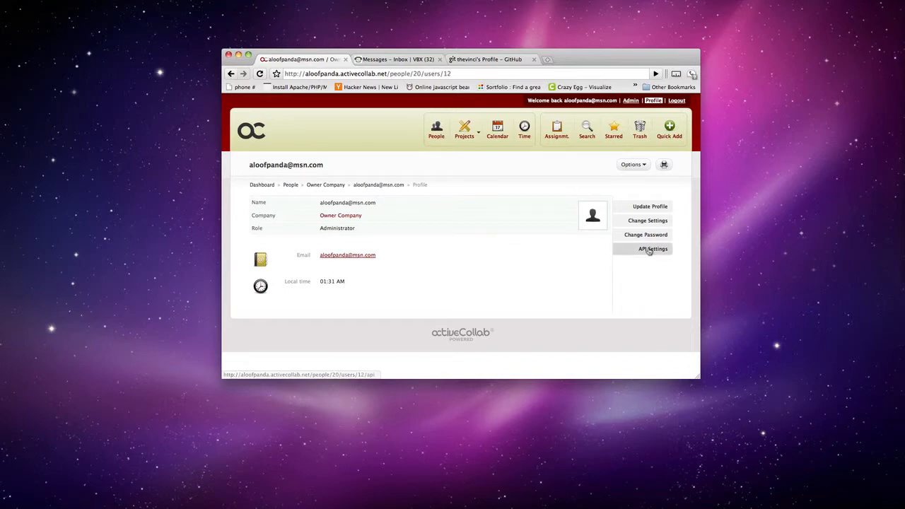
{"action": "left_click", "coordinate": [652, 249]}
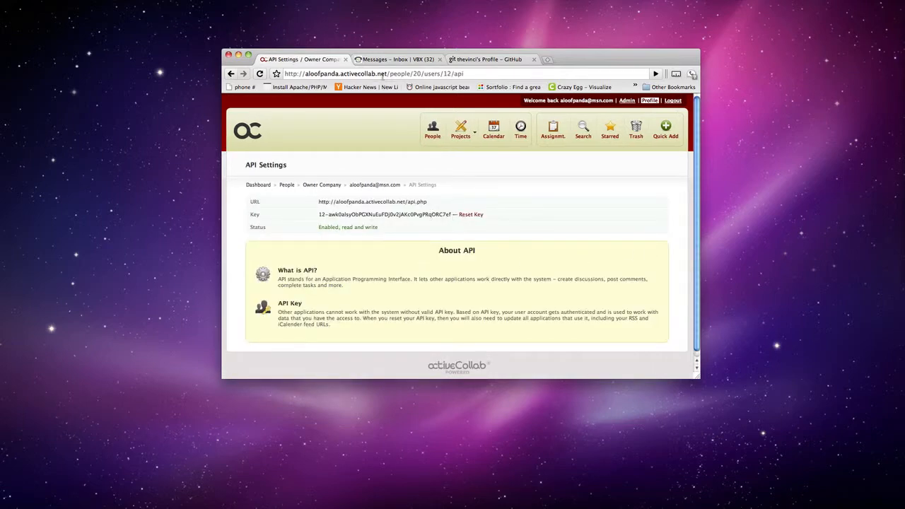
- Show OpenVBX's Flows list and activeCollab's Active Projects list with Simple Test
{"action": "left_click", "coordinate": [396, 58]}
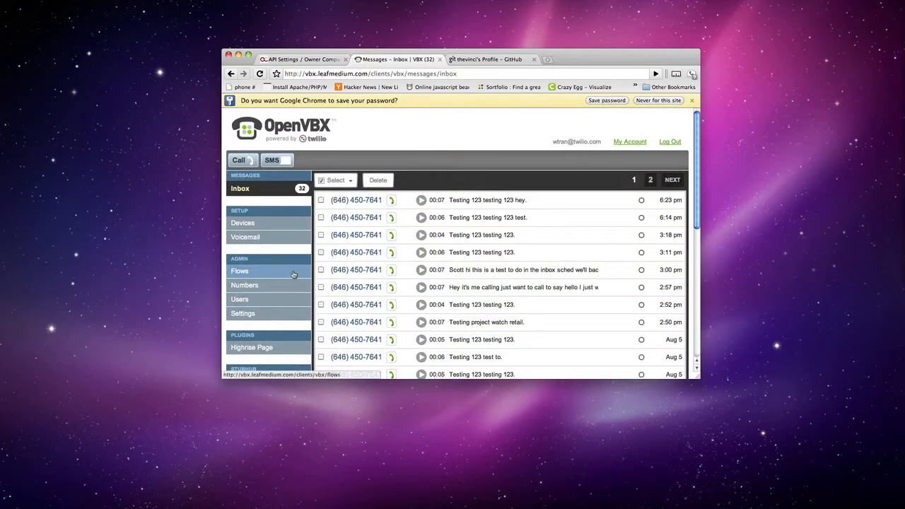
{"action": "left_click", "coordinate": [302, 58]}
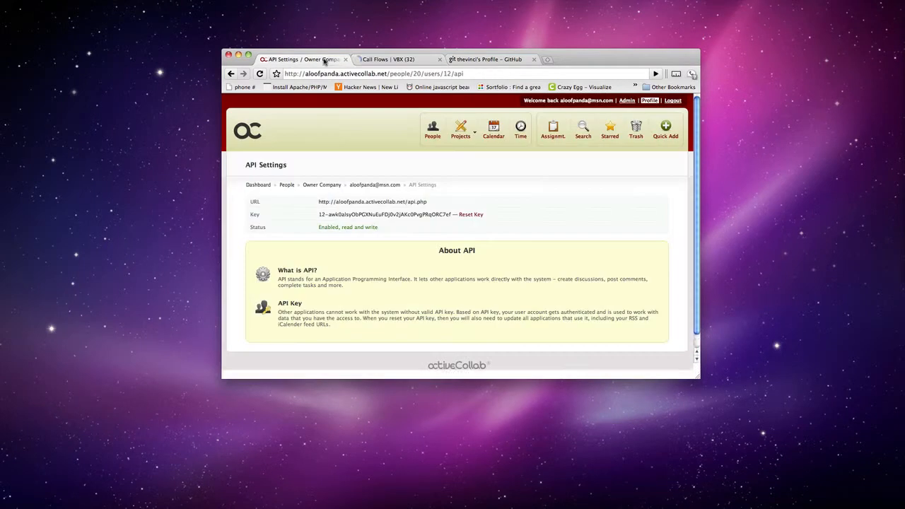
{"action": "left_click", "coordinate": [459, 130]}
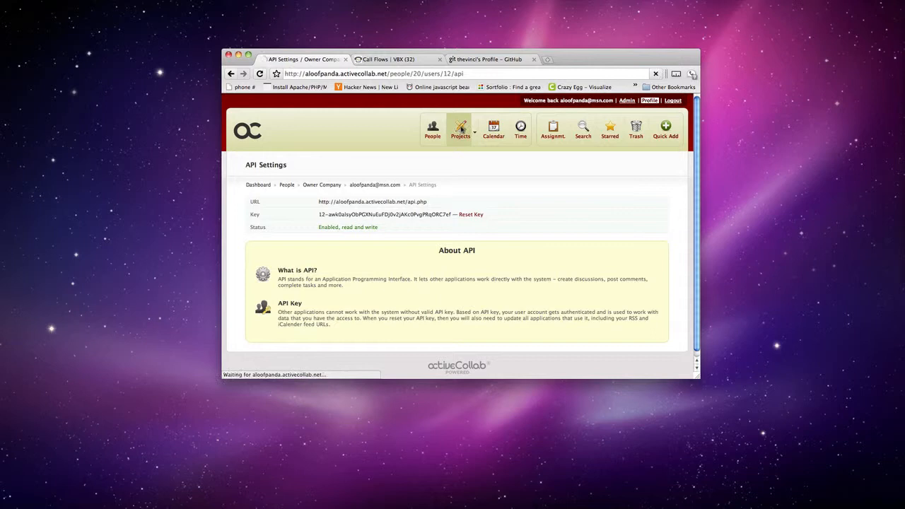
{"action": "left_click", "coordinate": [459, 130]}
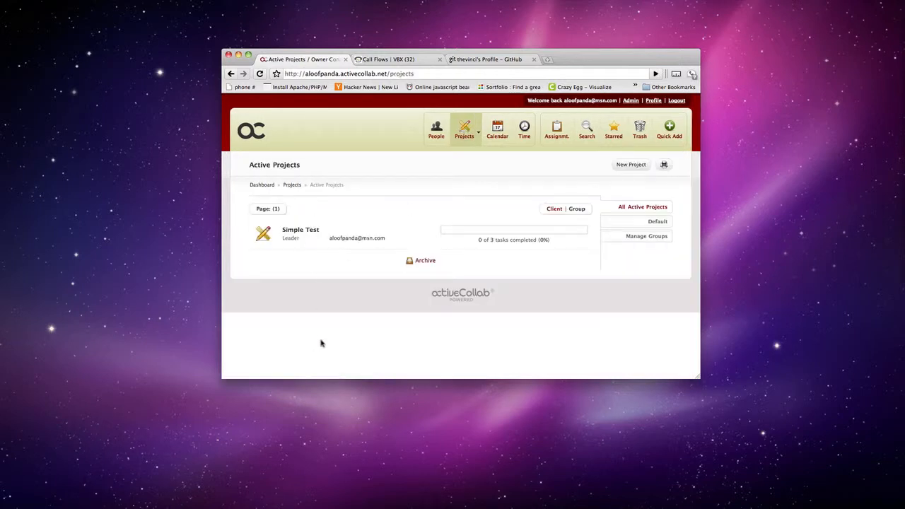
{"action": "mouse_move", "coordinate": [492, 281]}
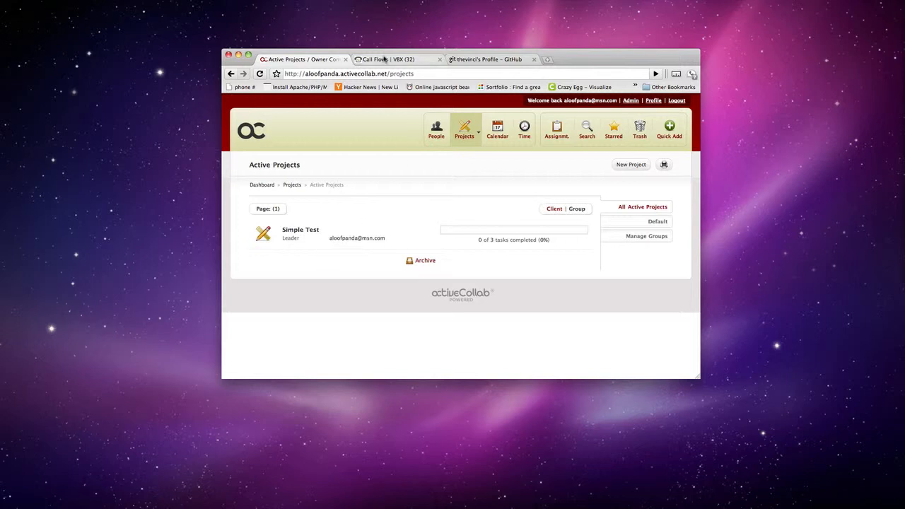
{"action": "left_click", "coordinate": [388, 58]}
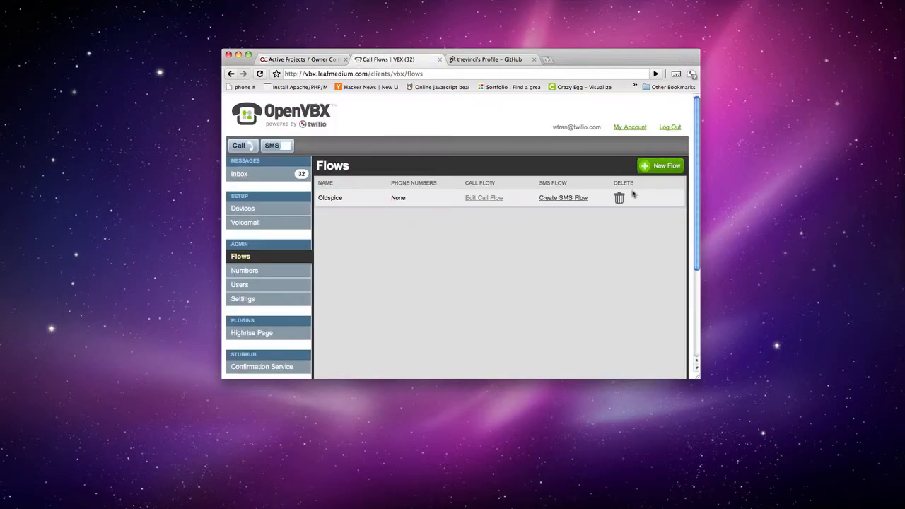
- Create a new call flow named 'activecoll' and open it in the flow editor
{"action": "left_click", "coordinate": [660, 165]}
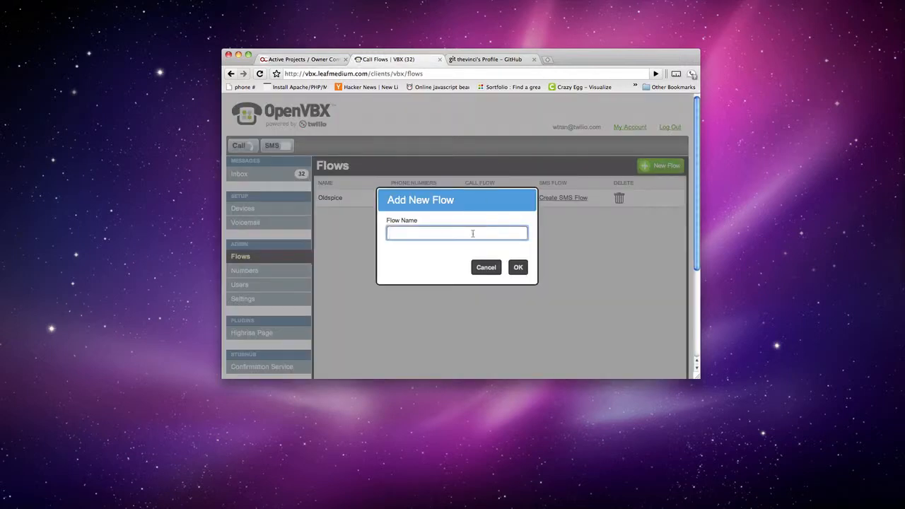
{"action": "type", "text": "activecoll"}
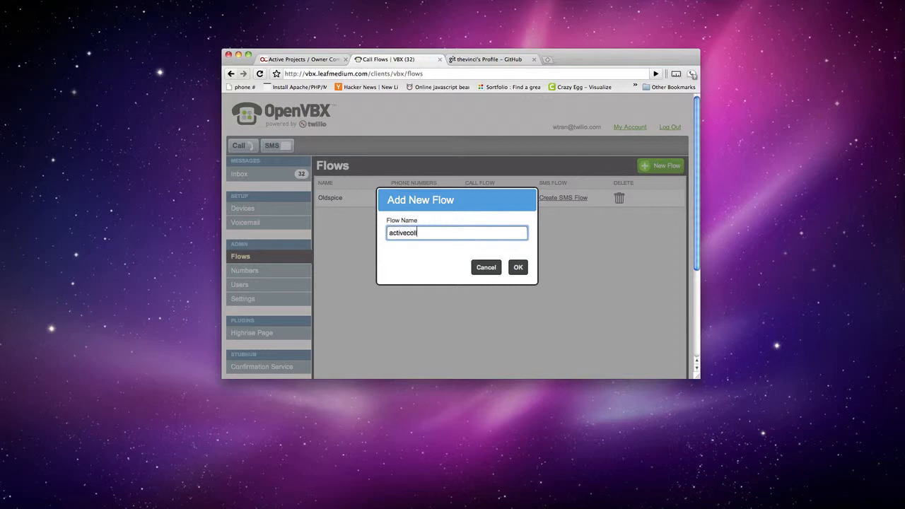
{"action": "left_click", "coordinate": [517, 267]}
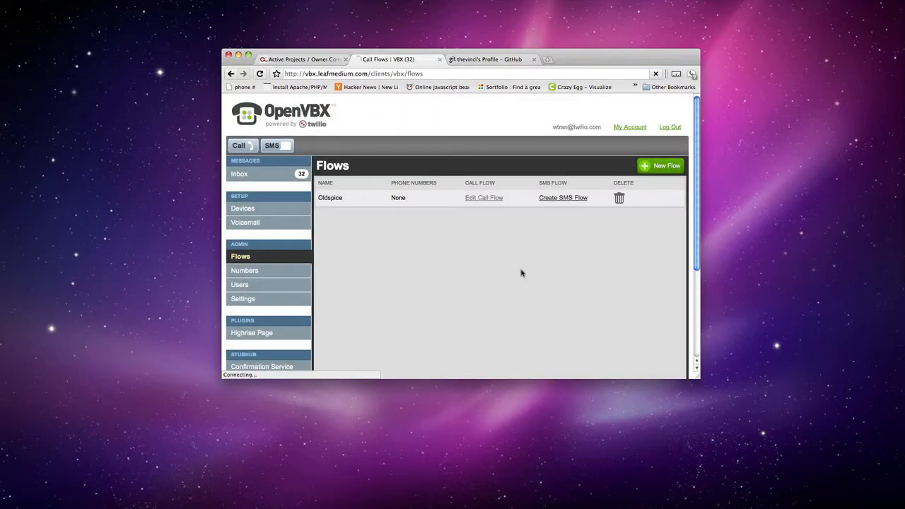
{"action": "left_click", "coordinate": [483, 198]}
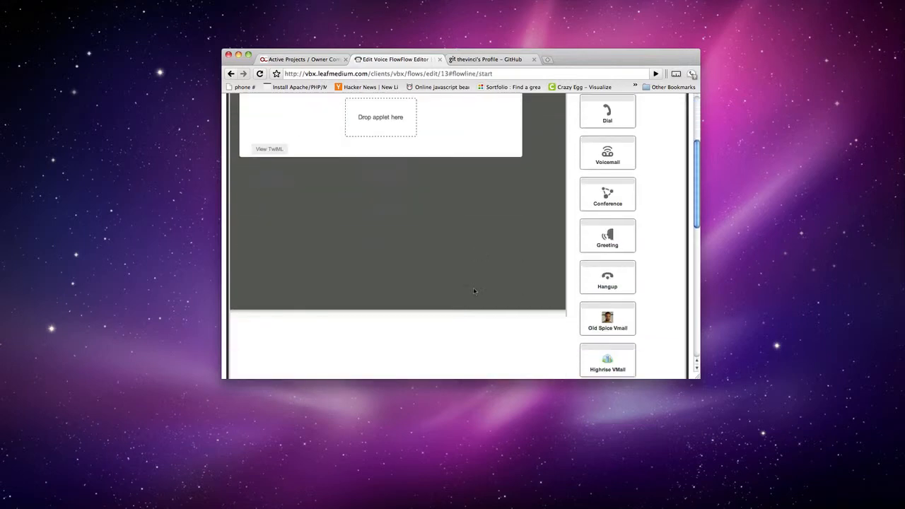
- Place a Capture Data applet at Call Start and expand its settings
{"action": "scroll", "scroll_direction": "down", "scroll_amount": 3}
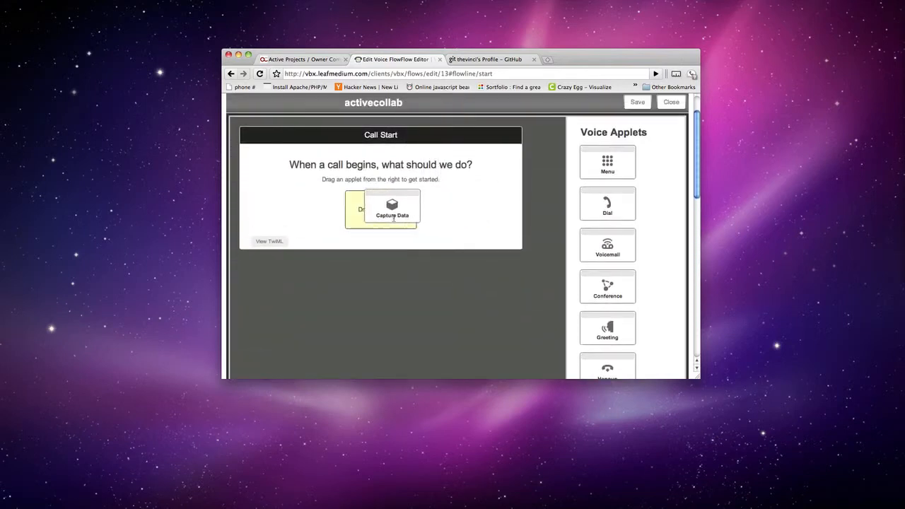
{"action": "mouse_move", "coordinate": [390, 208]}
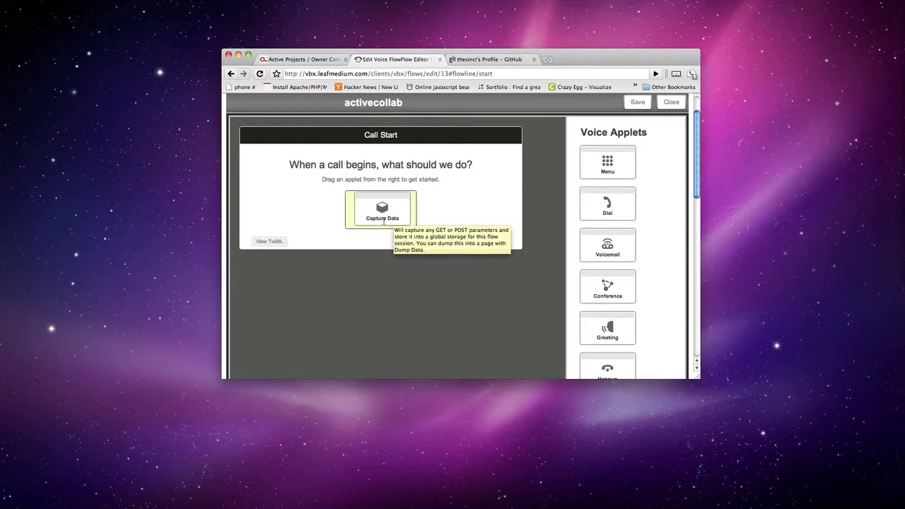
{"action": "left_click", "coordinate": [380, 209]}
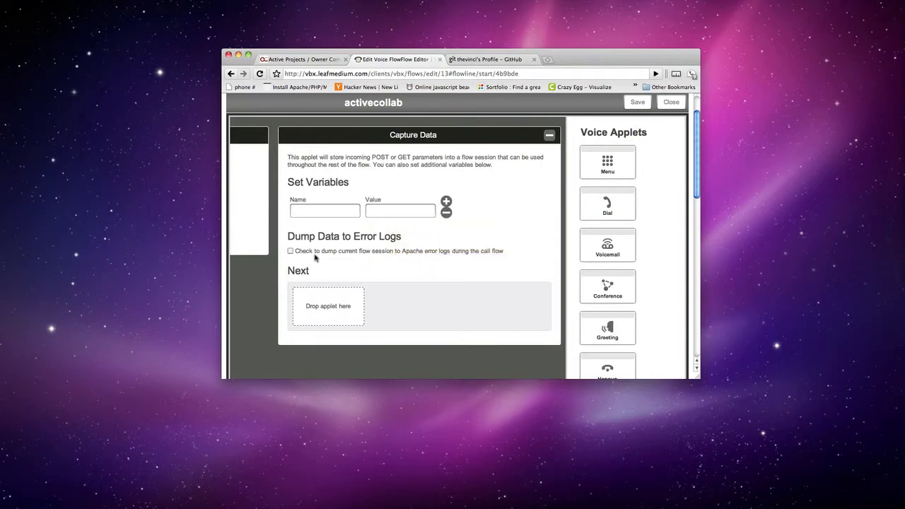
{"action": "scroll", "scroll_direction": "up", "scroll_amount": 3}
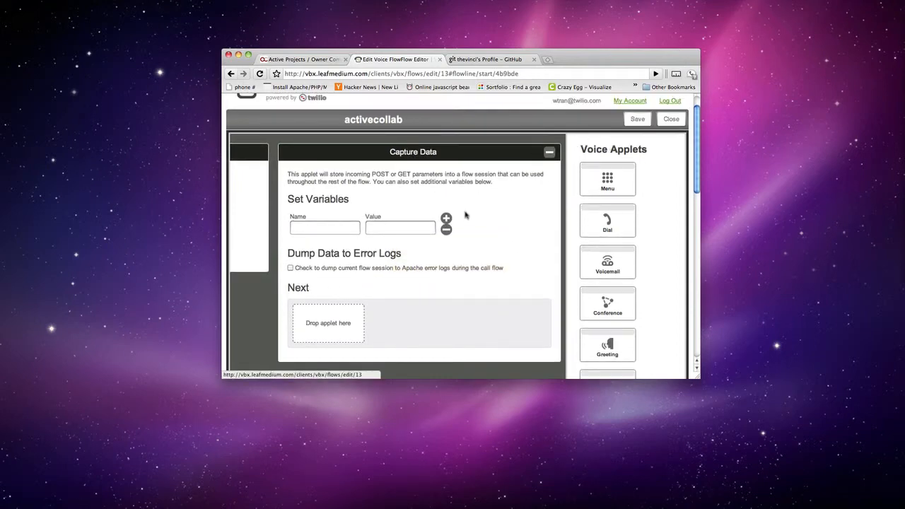
{"action": "scroll", "scroll_direction": "down", "scroll_amount": 3}
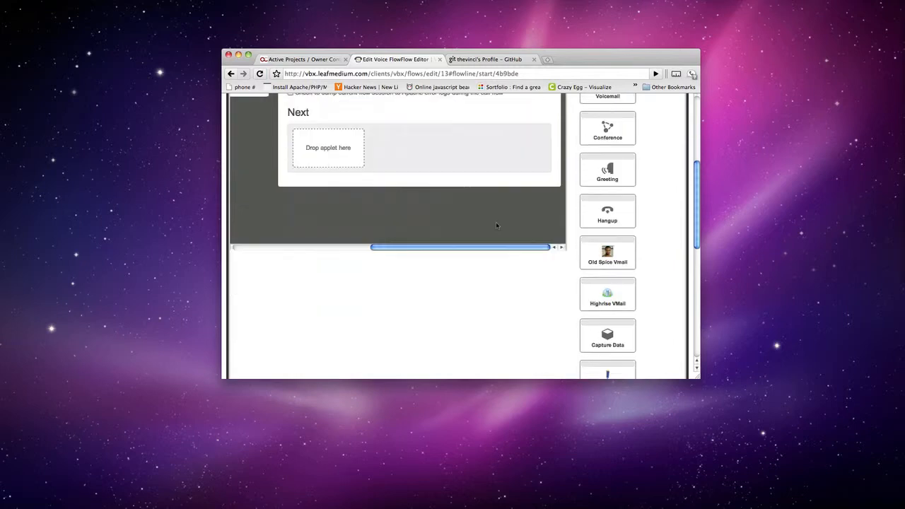
- Drop the Ticket applet into Capture Data's Next slot and start entering the 'aloop' domain
{"action": "scroll", "scroll_direction": "down", "scroll_amount": 3}
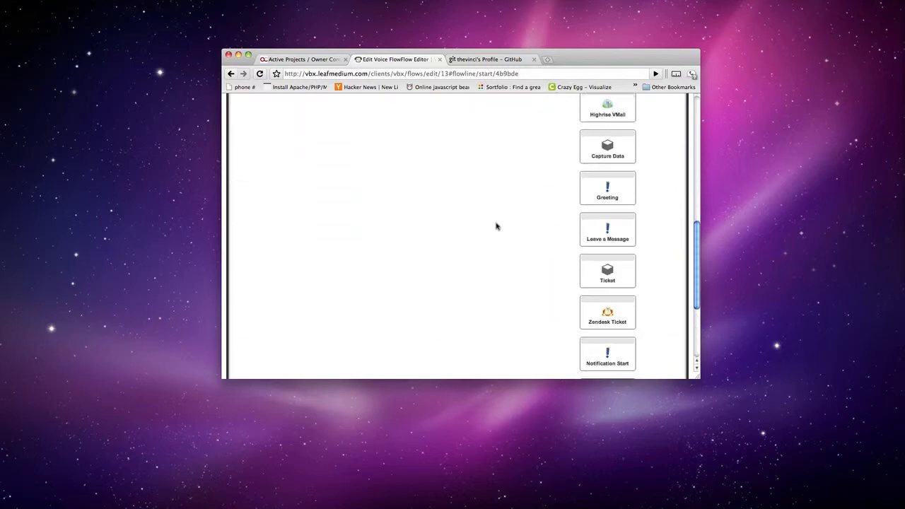
{"action": "scroll", "scroll_direction": "down", "scroll_amount": 3}
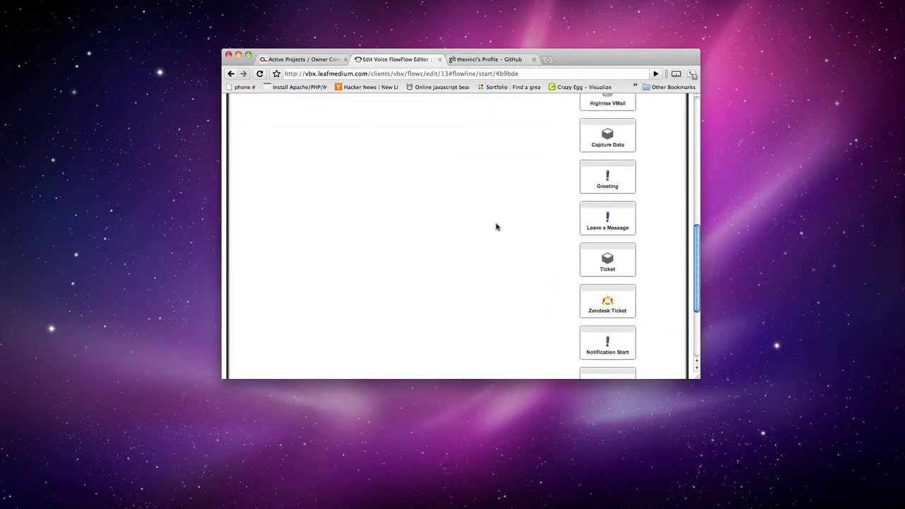
{"action": "left_click_drag", "start_coordinate": [607, 260], "coordinate": [436, 110]}
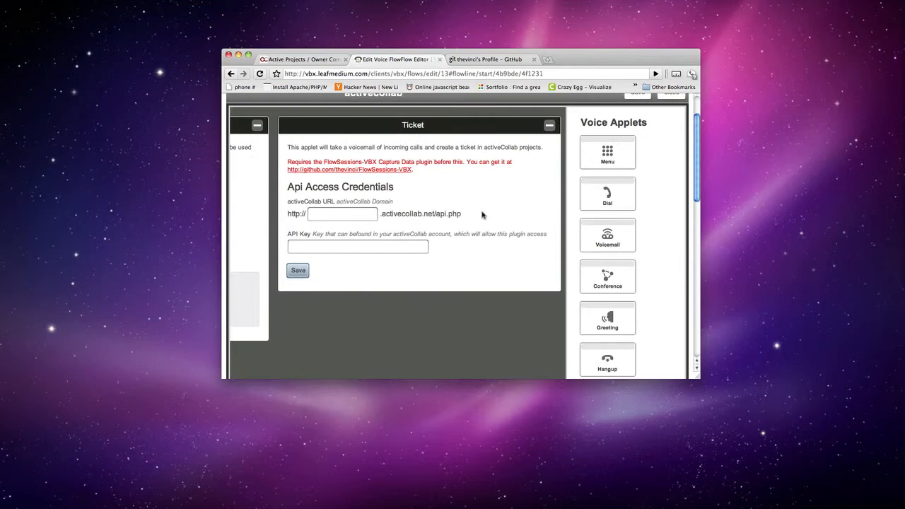
{"action": "scroll", "scroll_direction": "up", "scroll_amount": 3}
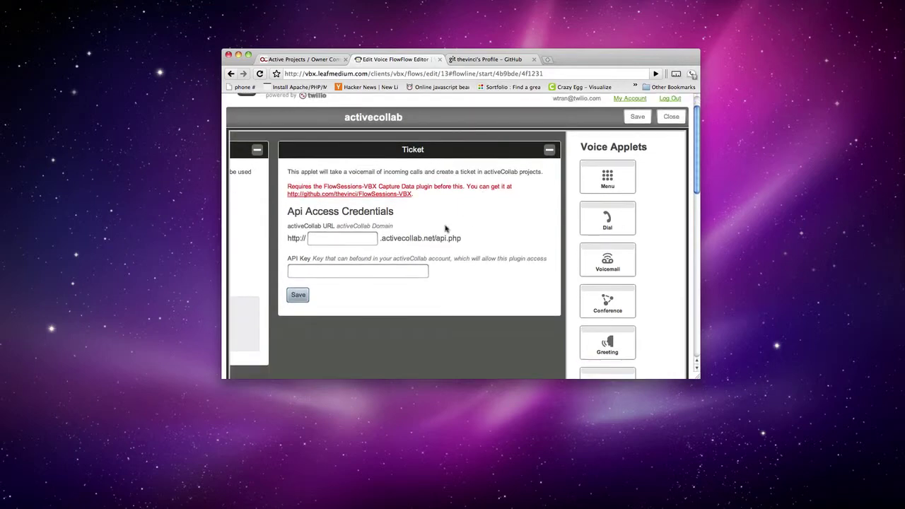
{"action": "mouse_move", "coordinate": [351, 237]}
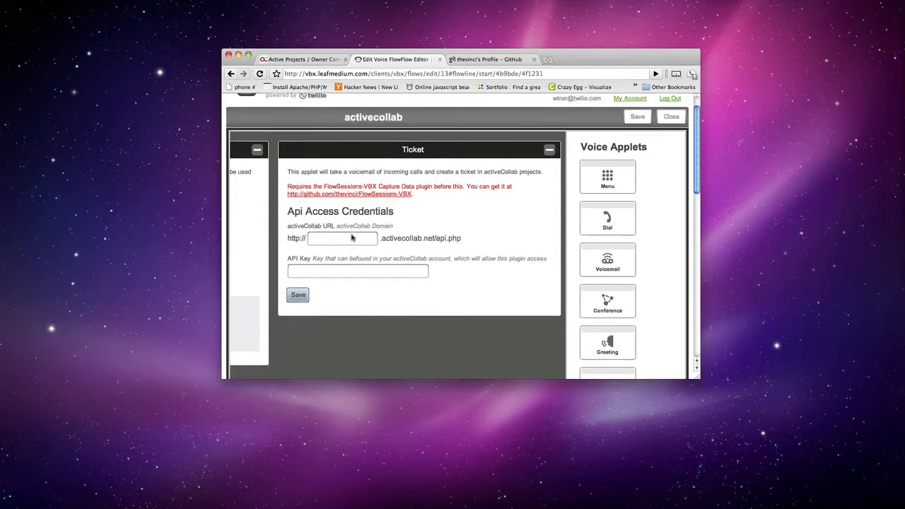
{"action": "type", "text": "aloop"}
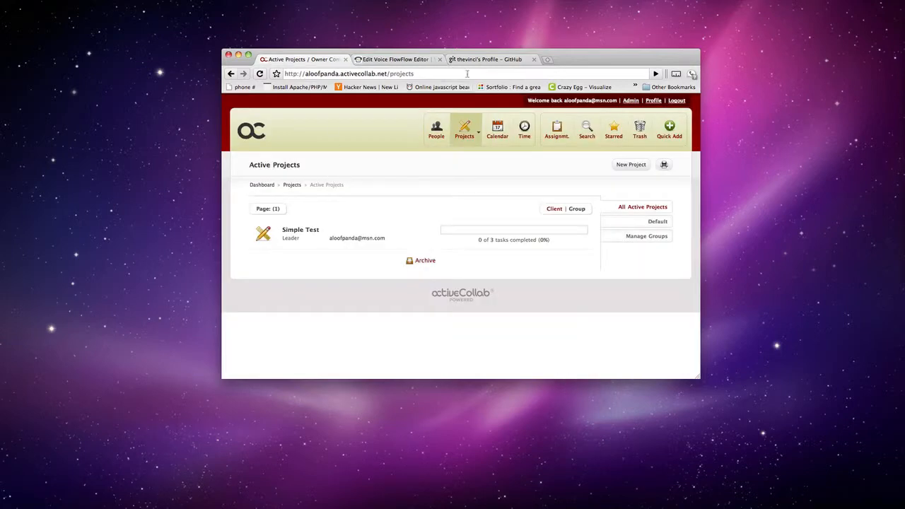
- Save the activeCollab credentials and choose the Simple Test project for tickets
{"action": "left_click", "coordinate": [392, 59]}
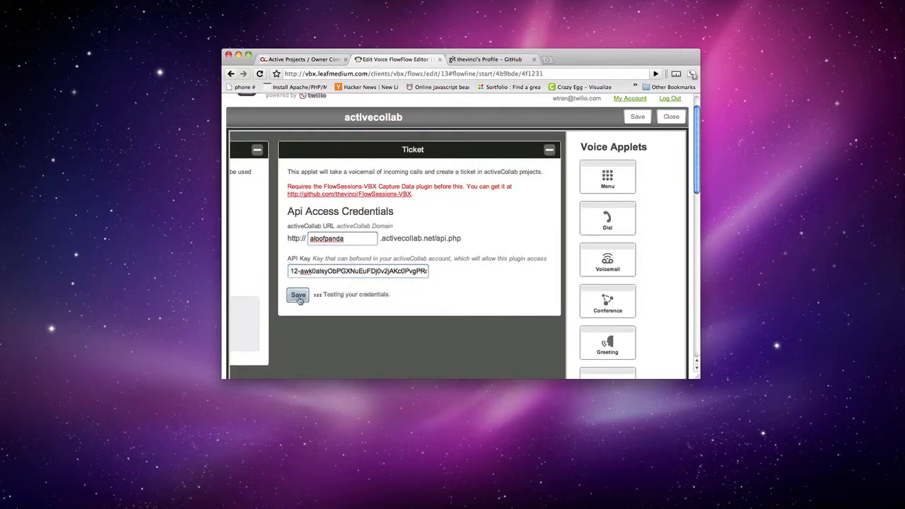
{"action": "left_click", "coordinate": [298, 295]}
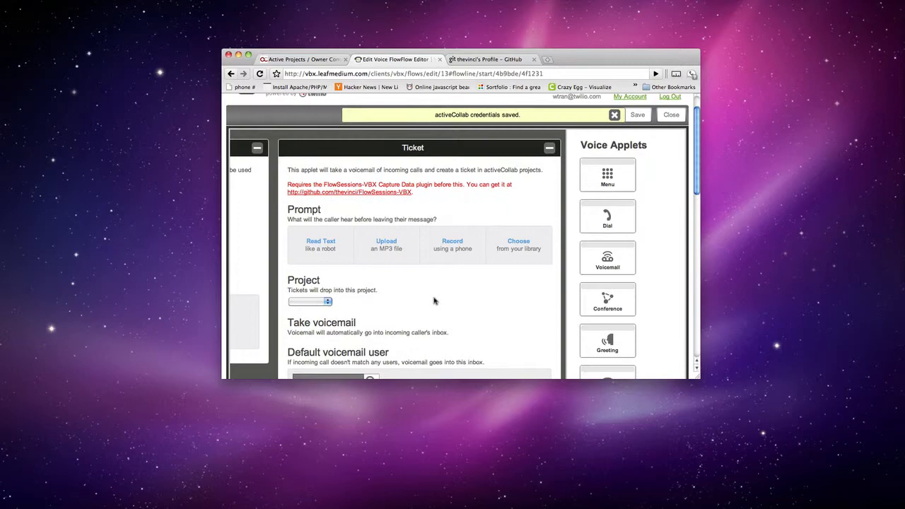
{"action": "left_click", "coordinate": [309, 301]}
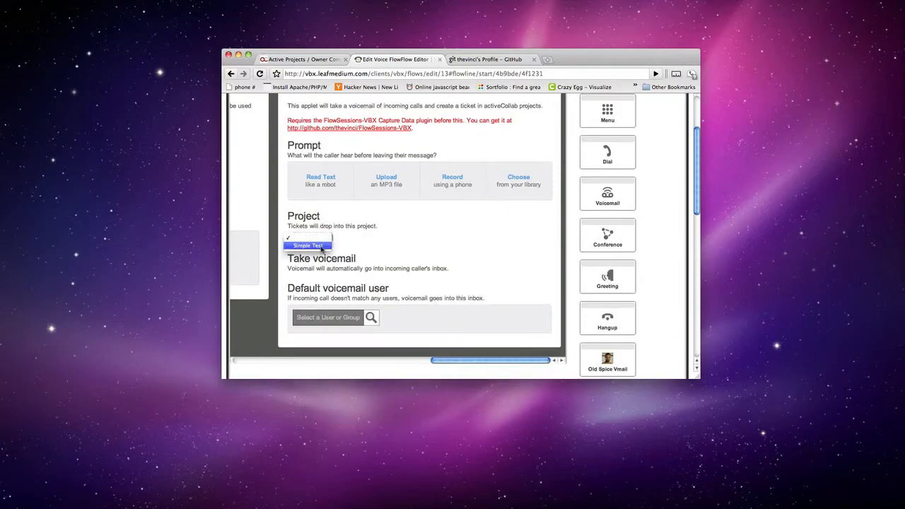
- Set the Read Text prompt to 'please leave a voicemail for the Simple Test project'
{"action": "left_click", "coordinate": [320, 180]}
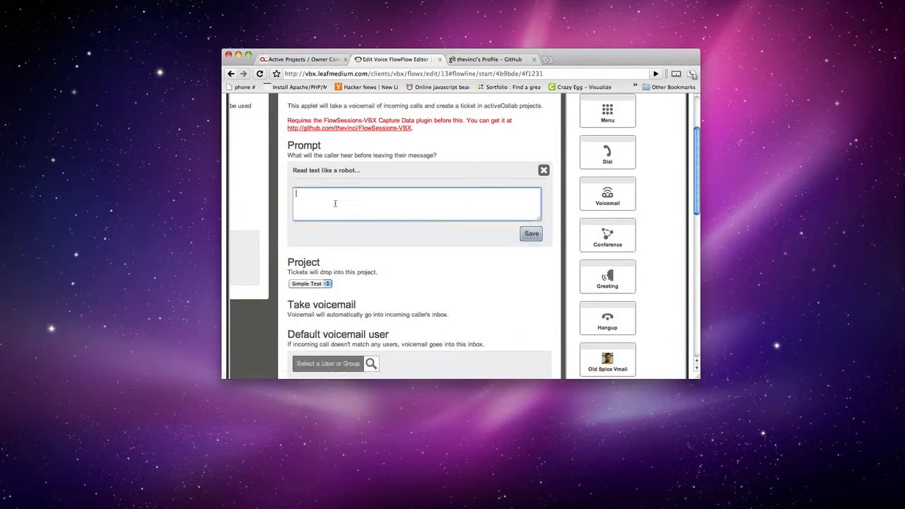
{"action": "type", "text": "p"}
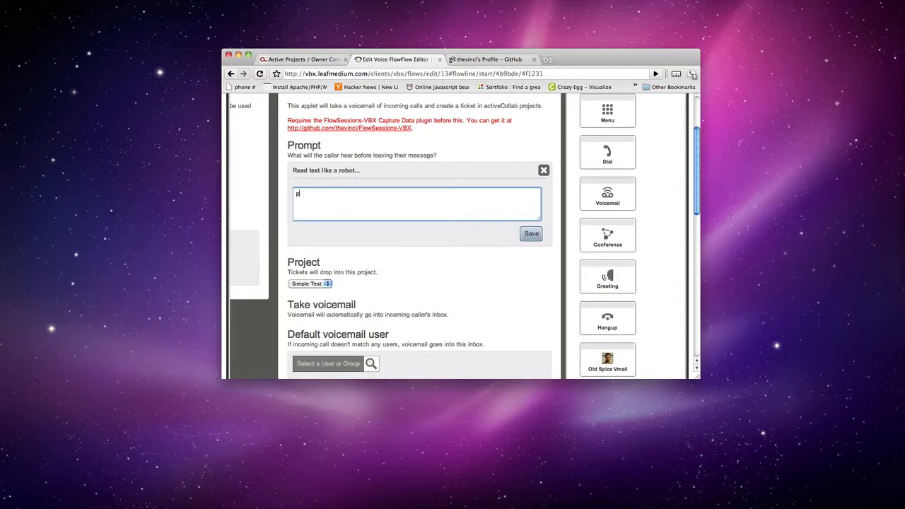
{"action": "type", "text": "lease leave"}
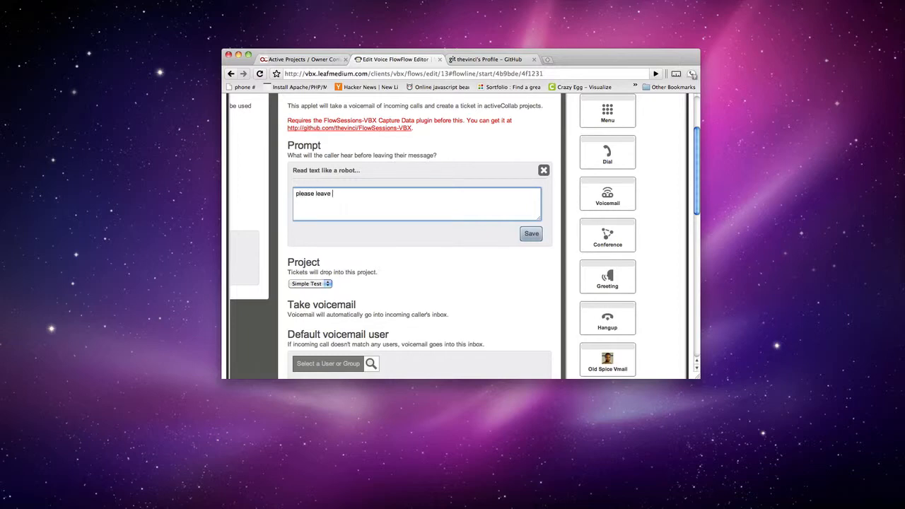
{"action": "type", "text": "a voicemail"}
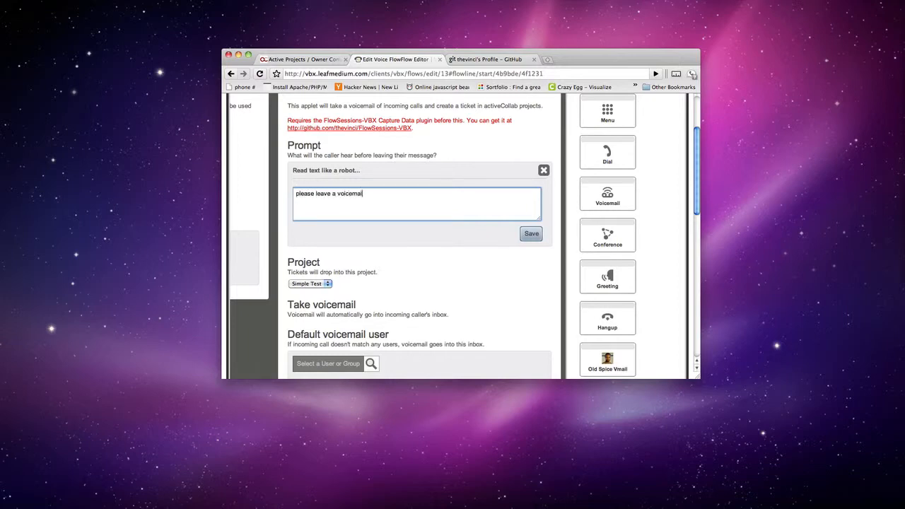
{"action": "type", "text": "for the Simple"}
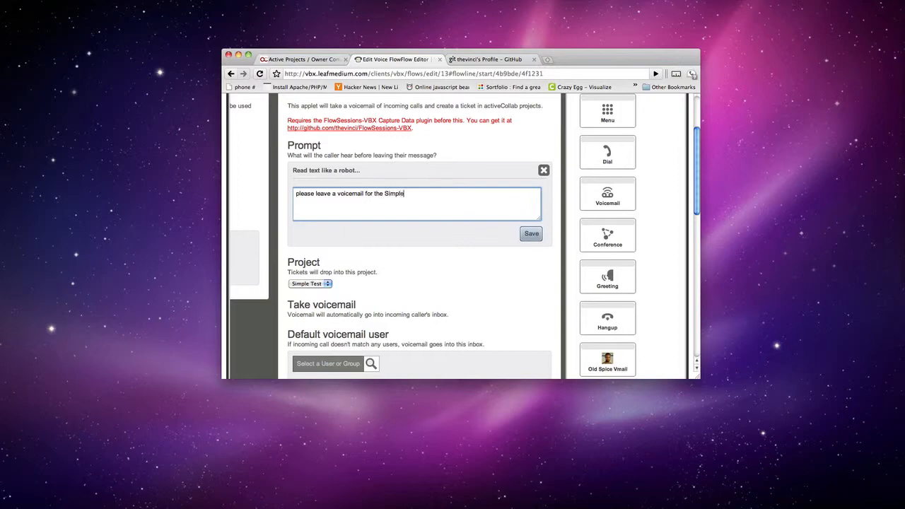
{"action": "type", "text": "Test project"}
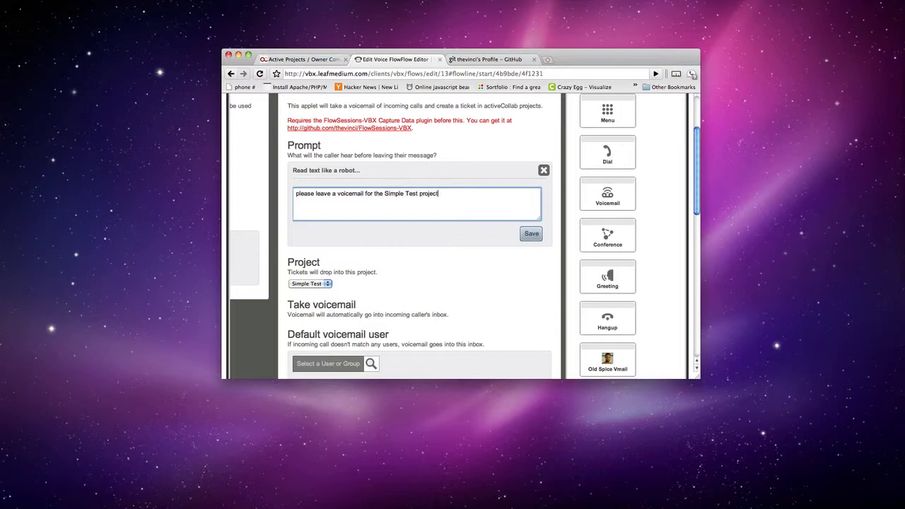
{"action": "left_click", "coordinate": [531, 233]}
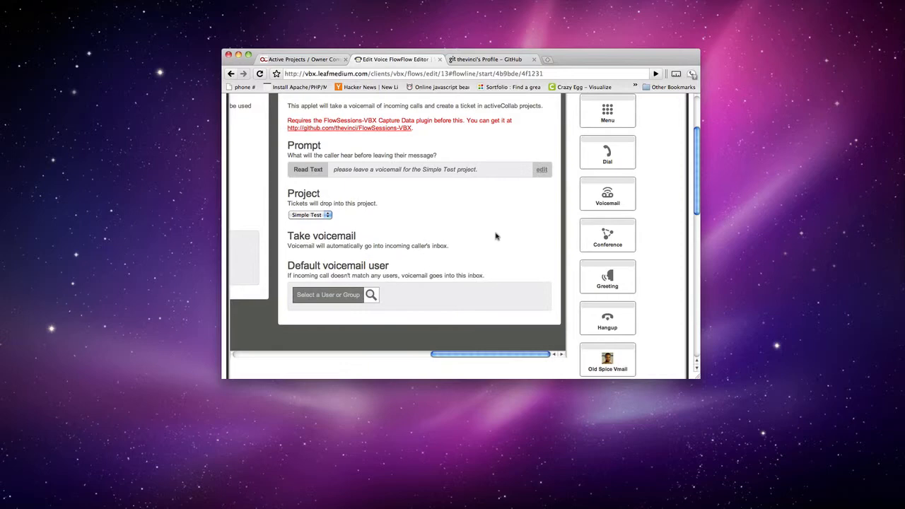
- Pick a default voicemail user for the Ticket step
{"action": "scroll", "scroll_direction": "up", "scroll_amount": 3}
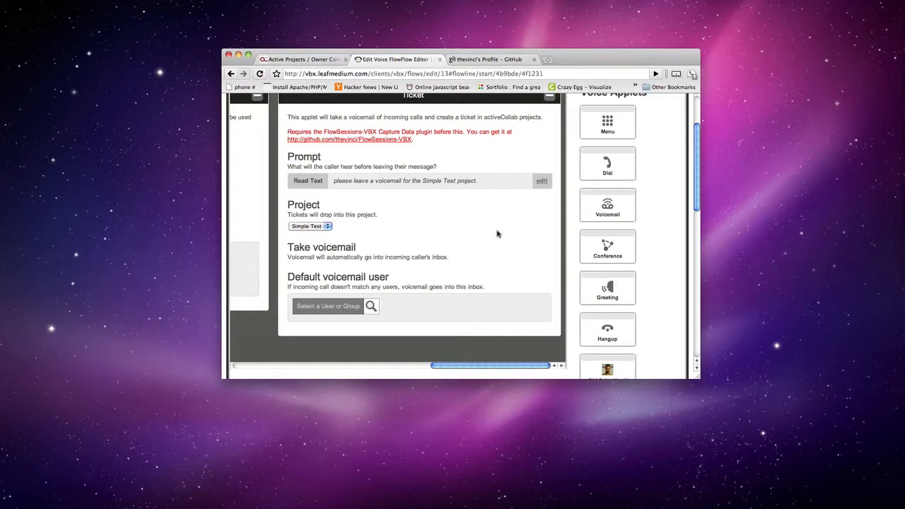
{"action": "mouse_move", "coordinate": [382, 320]}
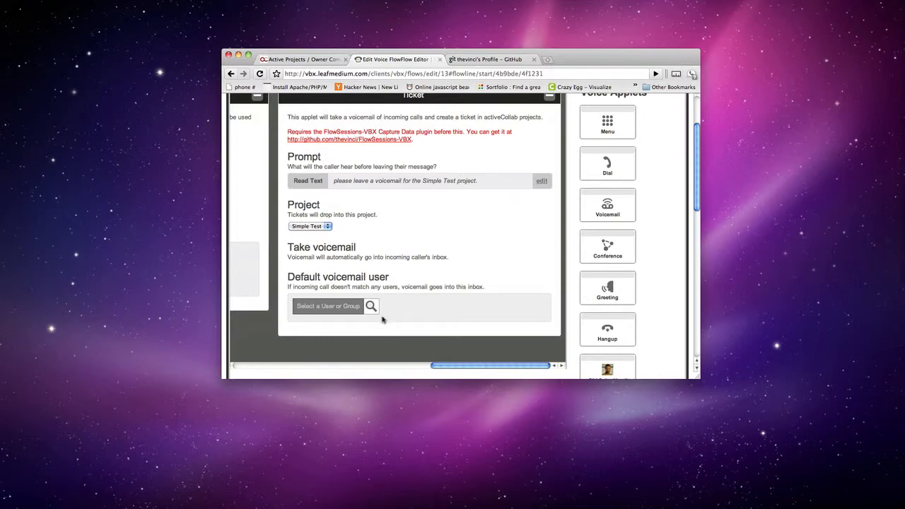
{"action": "left_click", "coordinate": [371, 306]}
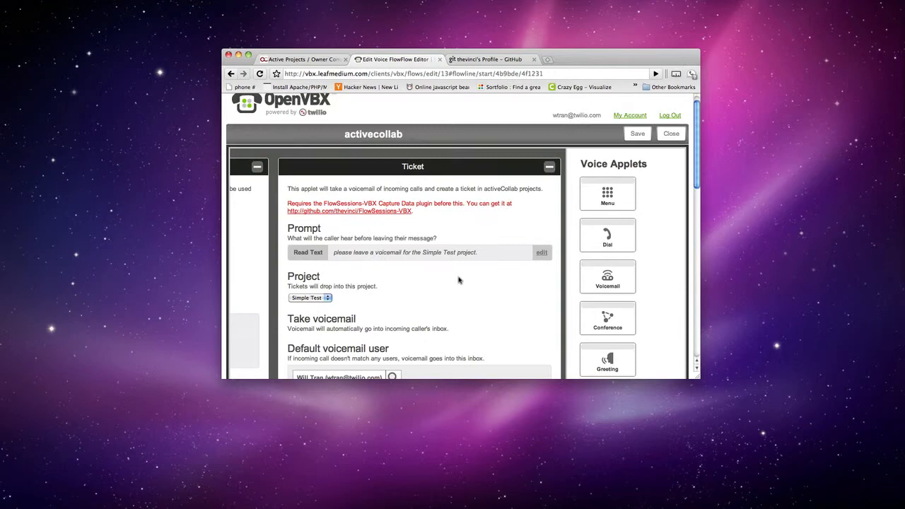
{"action": "mouse_move", "coordinate": [613, 154]}
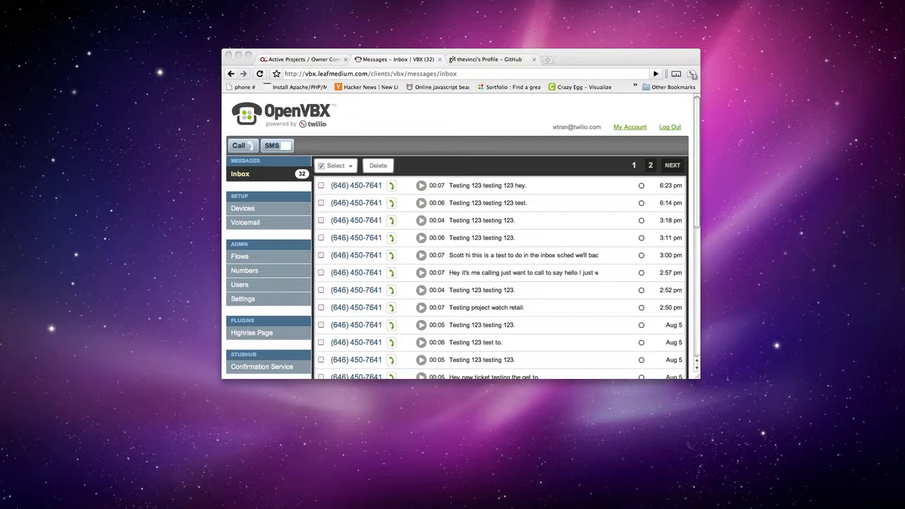
{"action": "left_click", "coordinate": [238, 144]}
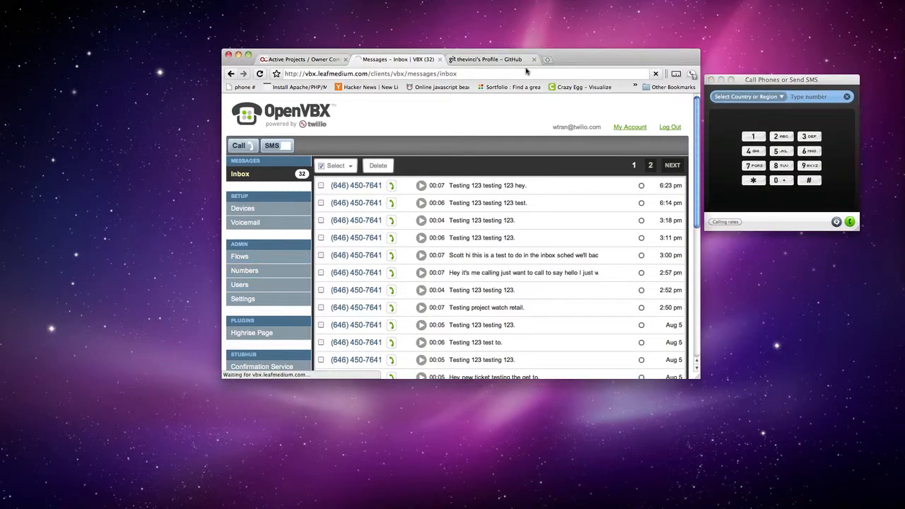
{"action": "left_click", "coordinate": [239, 256]}
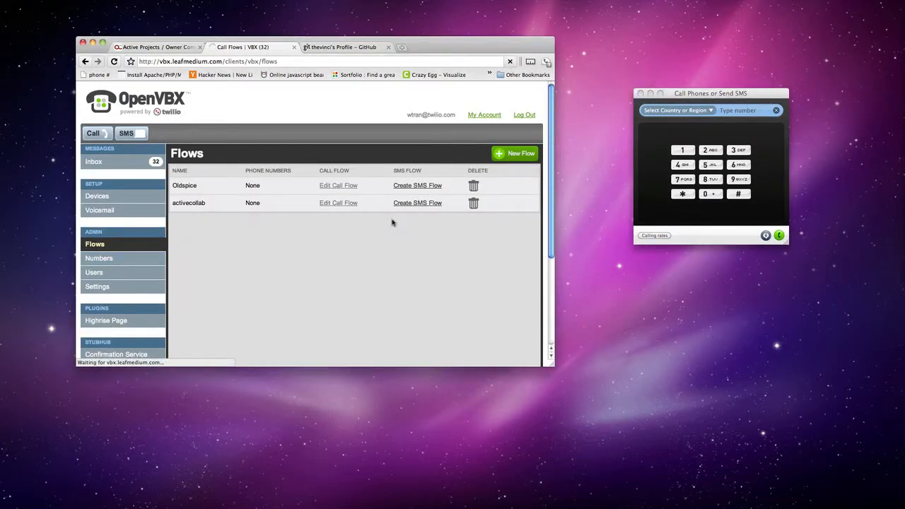
{"action": "left_click", "coordinate": [99, 258]}
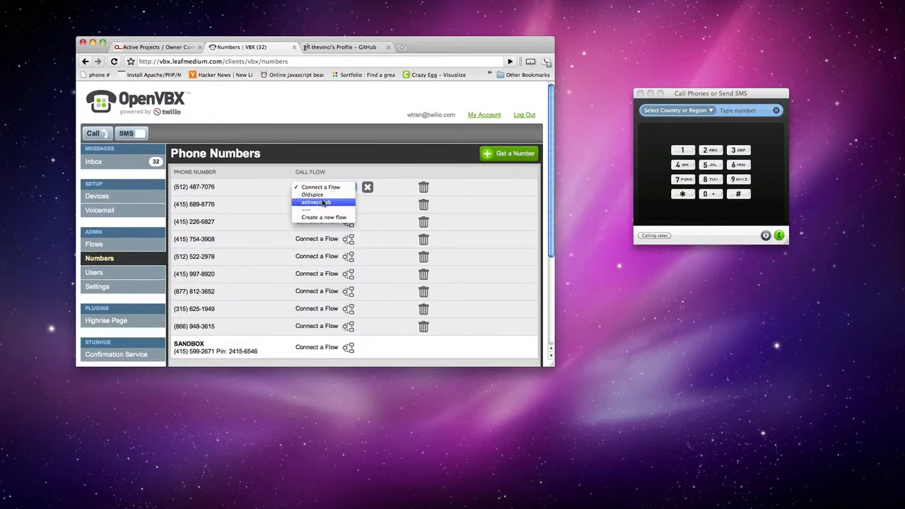
{"action": "left_click", "coordinate": [315, 202]}
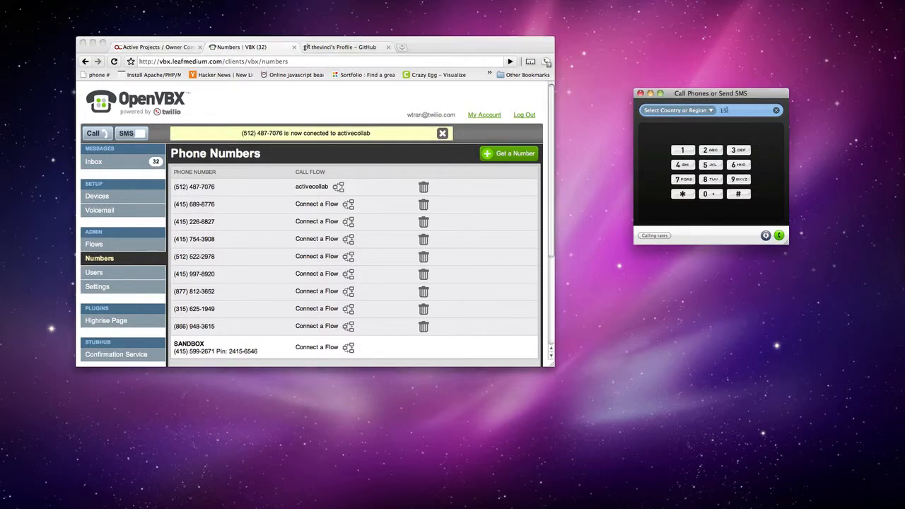
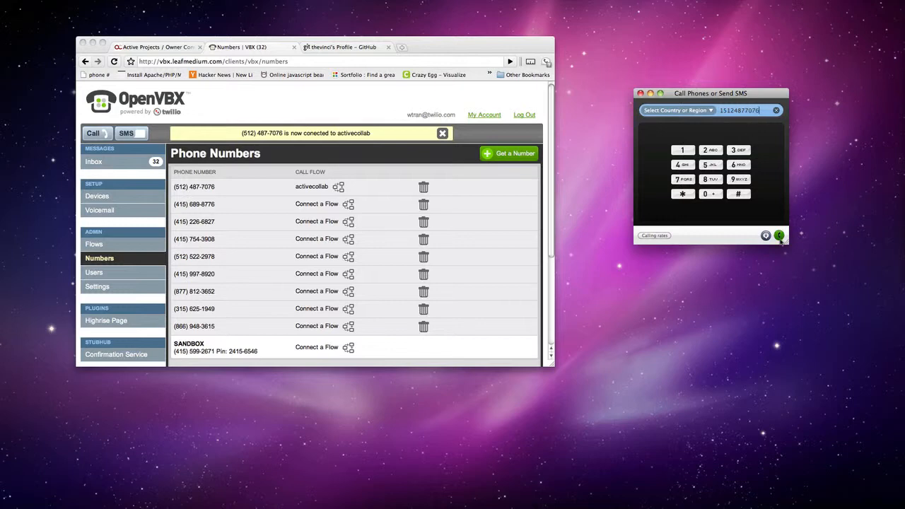
{"action": "left_click", "coordinate": [778, 235]}
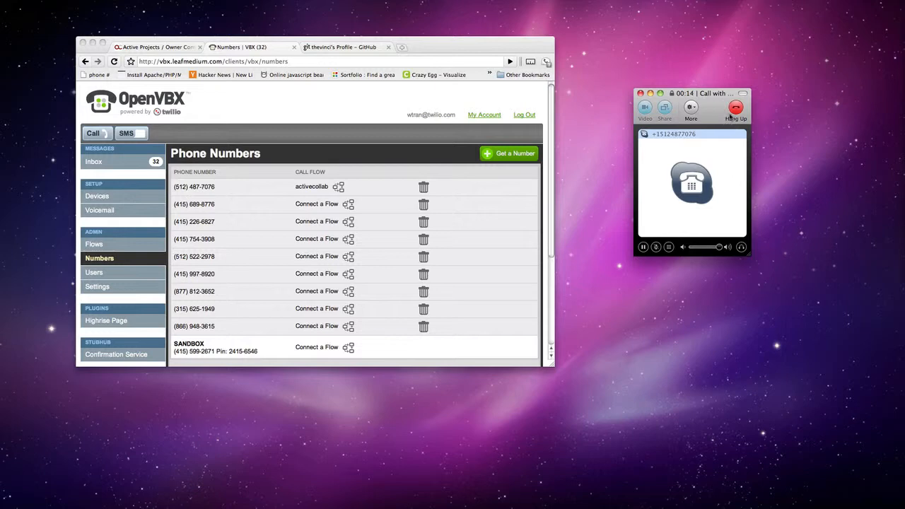
{"action": "left_click", "coordinate": [736, 107]}
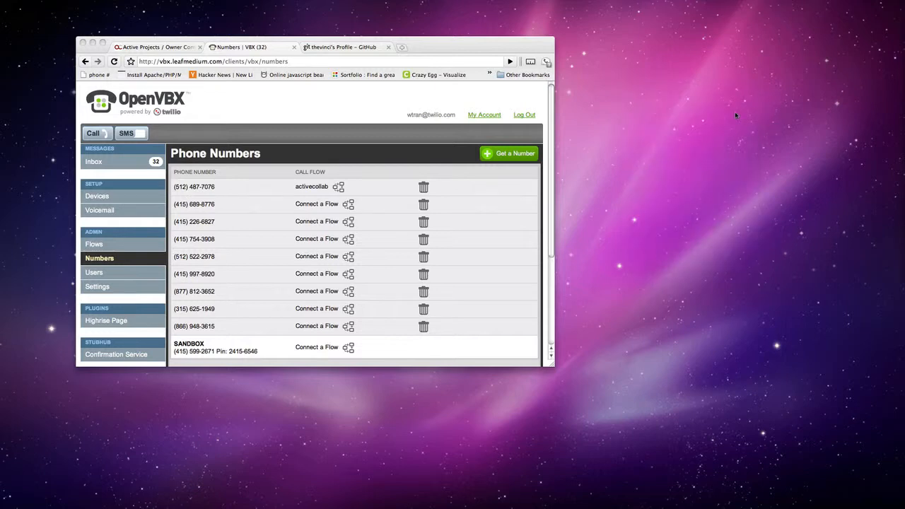
{"action": "mouse_move", "coordinate": [361, 117]}
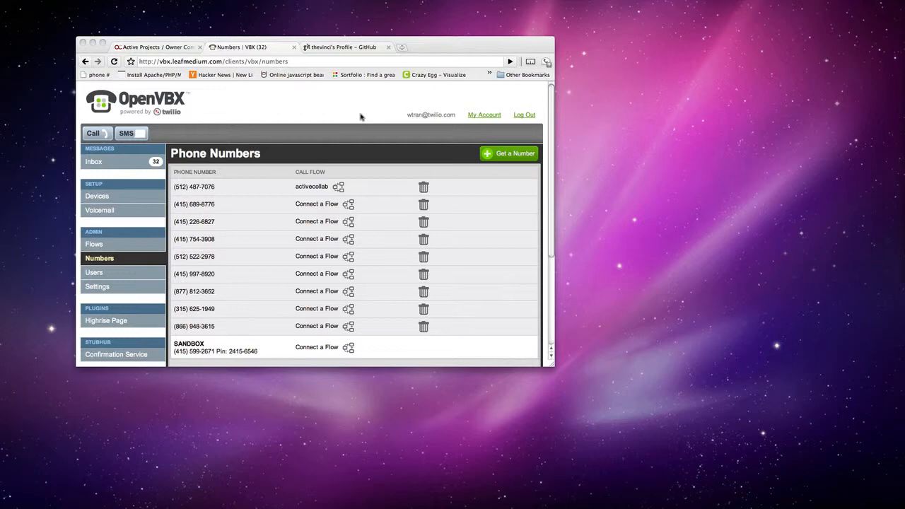
{"action": "mouse_move", "coordinate": [130, 163]}
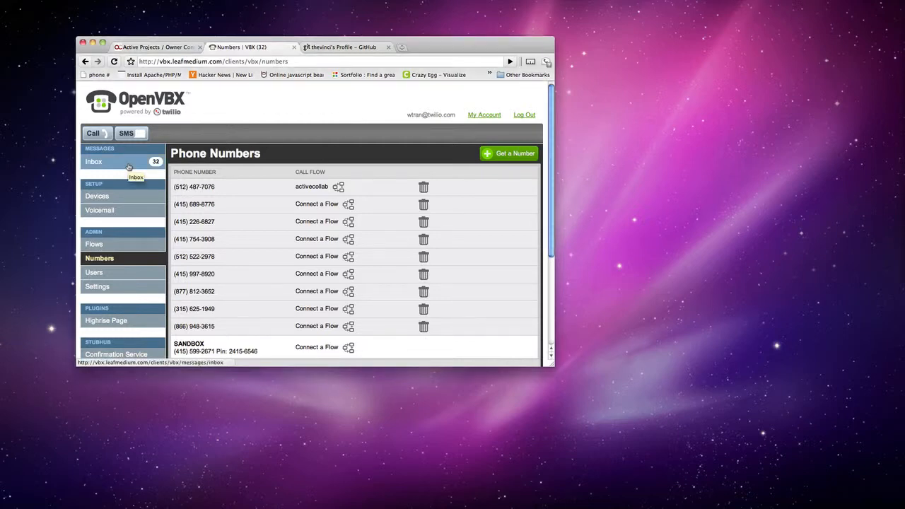
- Play the new 6:34 pm voicemail in the OpenVBX inbox, then return to activeCollab
{"action": "left_click", "coordinate": [93, 161]}
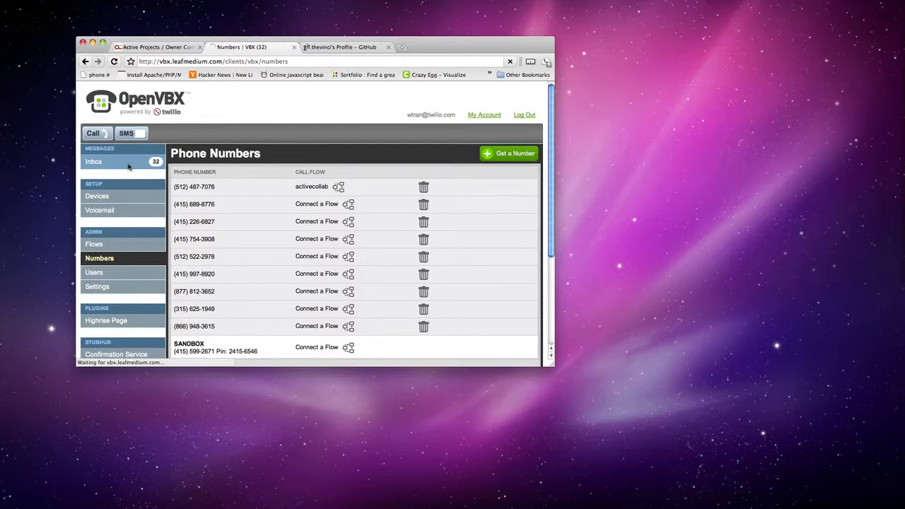
{"action": "left_click", "coordinate": [94, 162]}
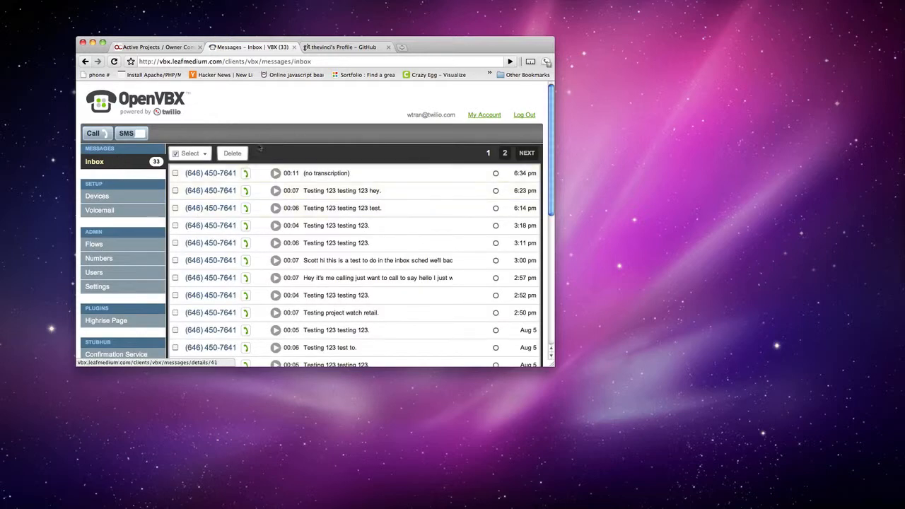
{"action": "left_click", "coordinate": [94, 161]}
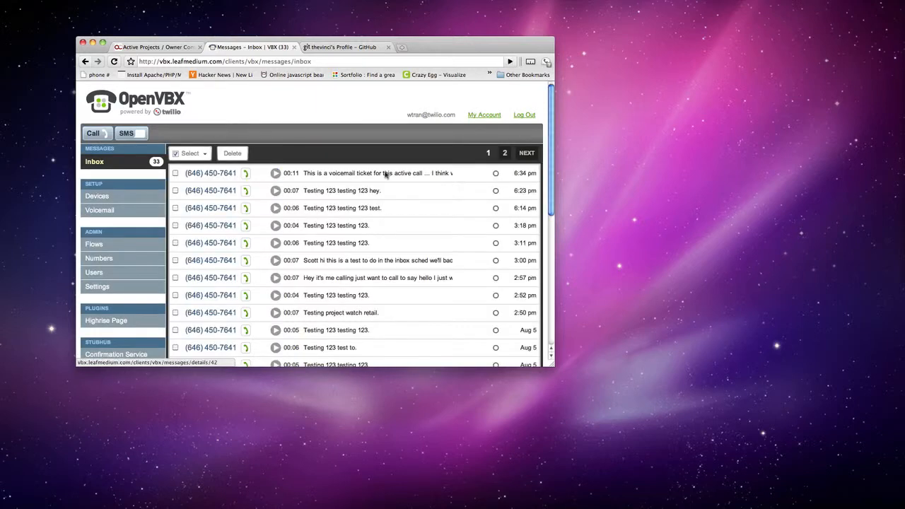
{"action": "left_click", "coordinate": [275, 173]}
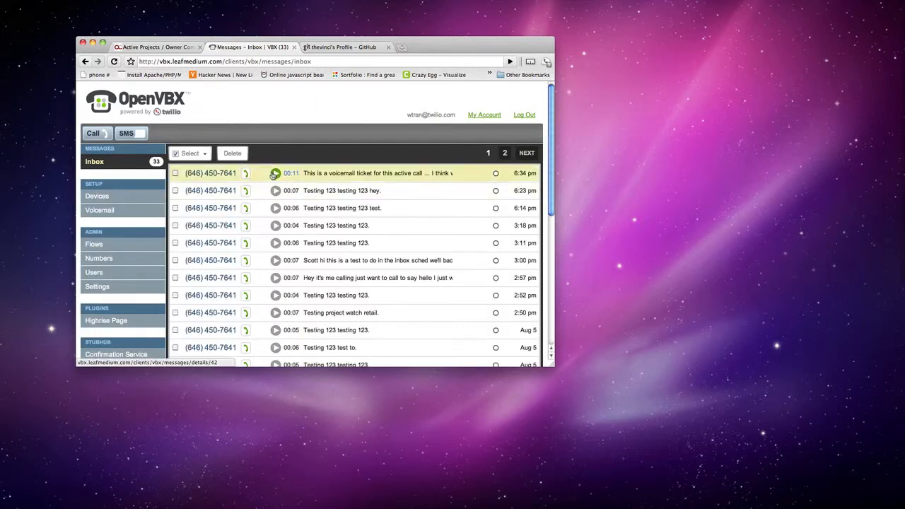
{"action": "left_click", "coordinate": [275, 173]}
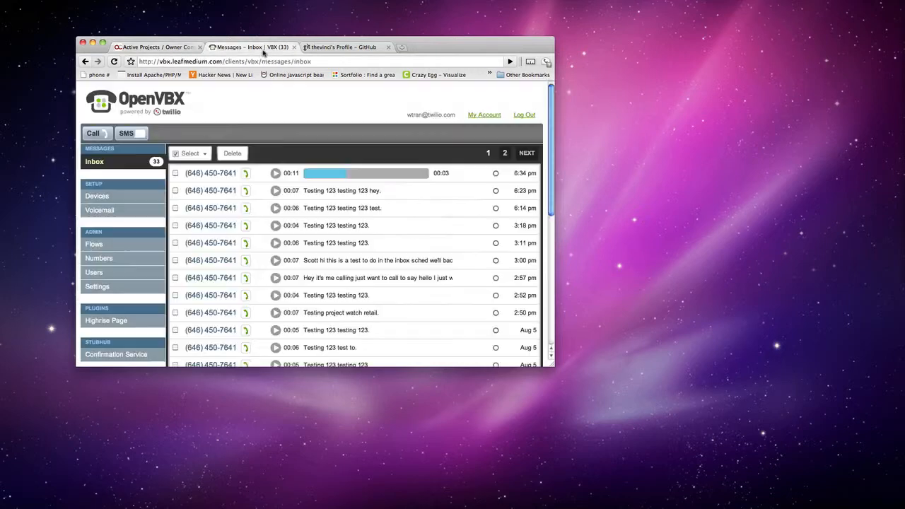
{"action": "left_click", "coordinate": [155, 46]}
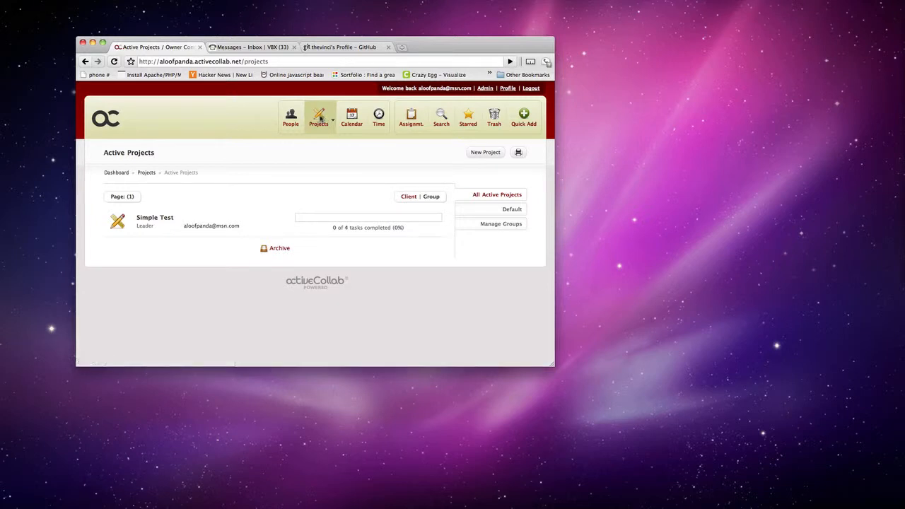
{"action": "mouse_move", "coordinate": [360, 197]}
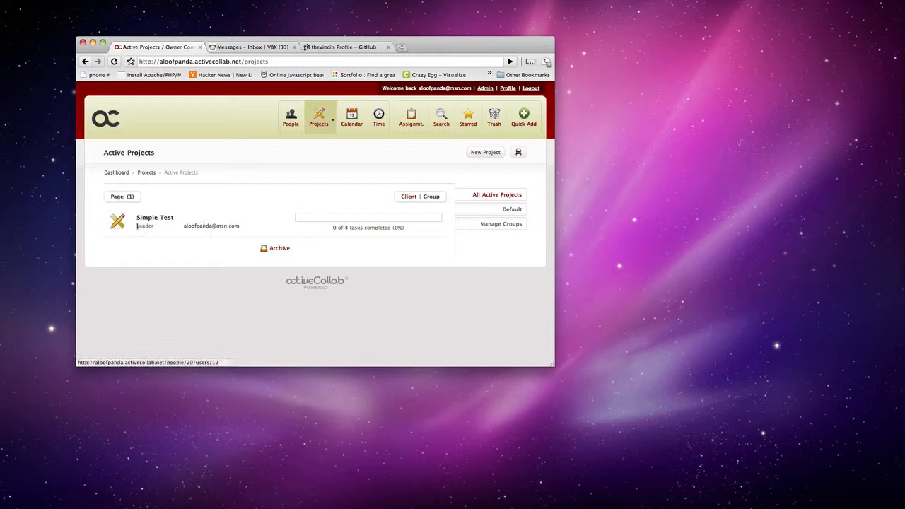
{"action": "left_click", "coordinate": [154, 217]}
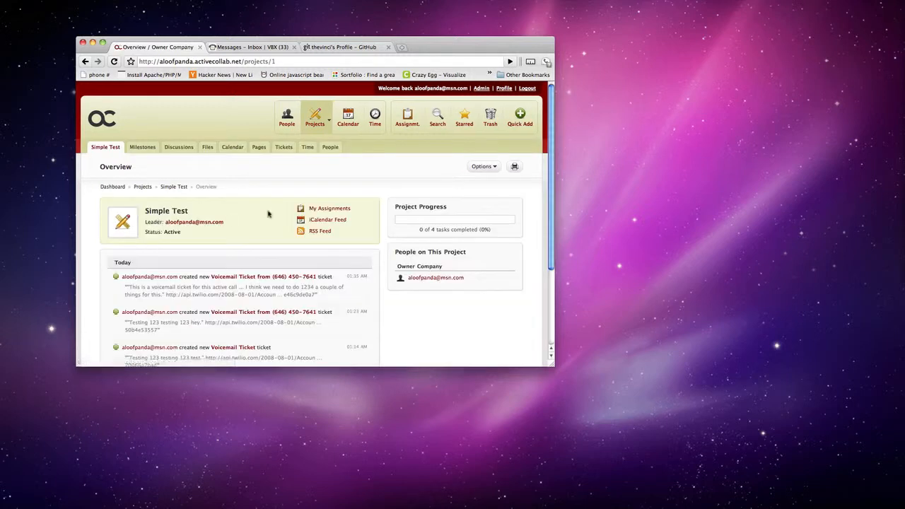
{"action": "left_click", "coordinate": [283, 147]}
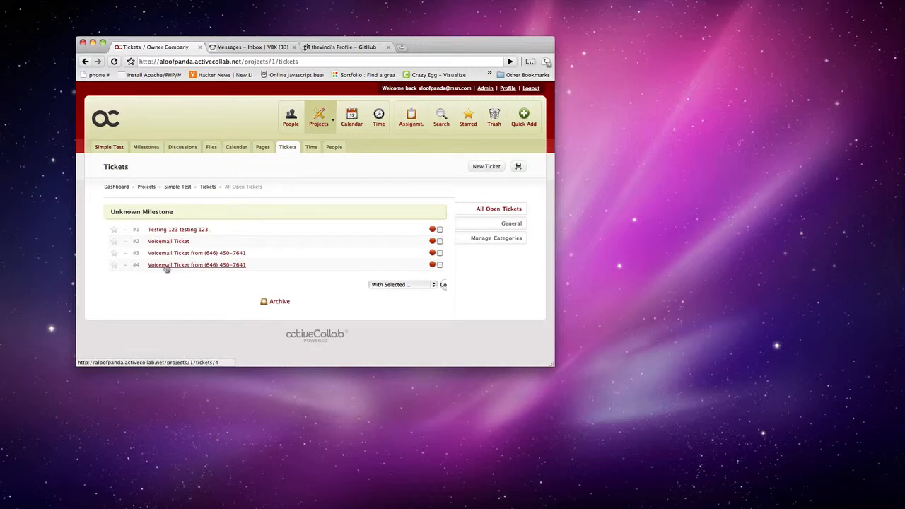
{"action": "left_click", "coordinate": [196, 264]}
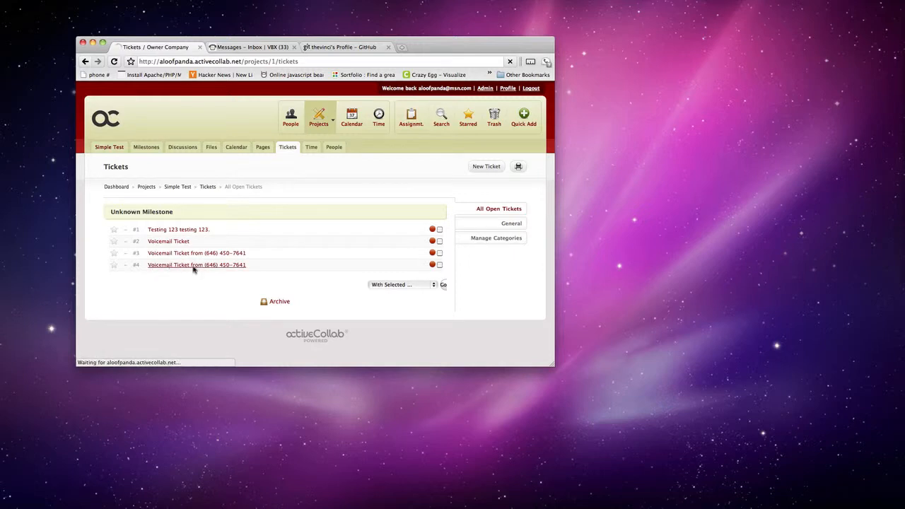
{"action": "left_click", "coordinate": [195, 264]}
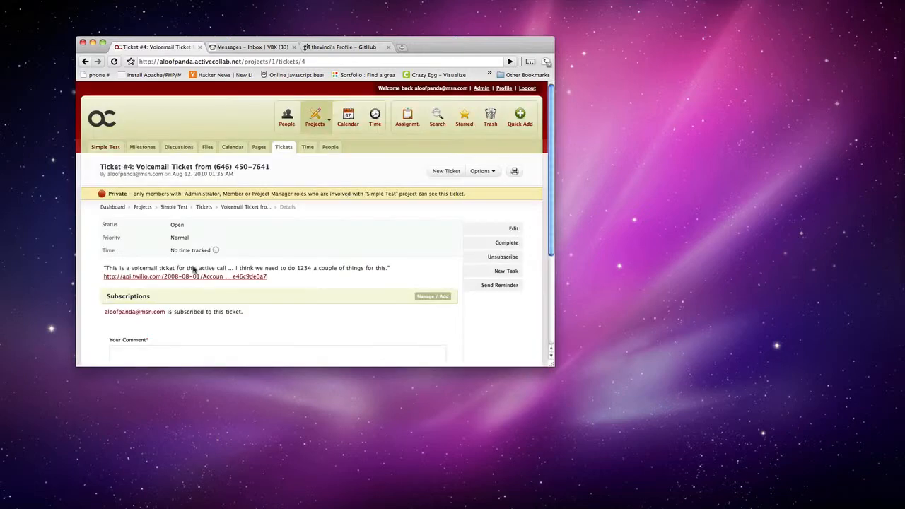
{"action": "scroll", "scroll_direction": "down", "scroll_amount": 3}
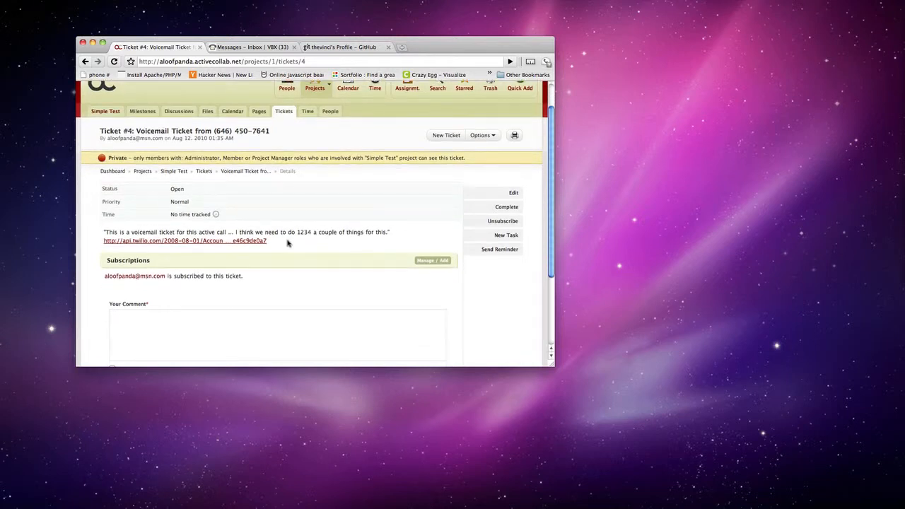
{"action": "mouse_move", "coordinate": [238, 253]}
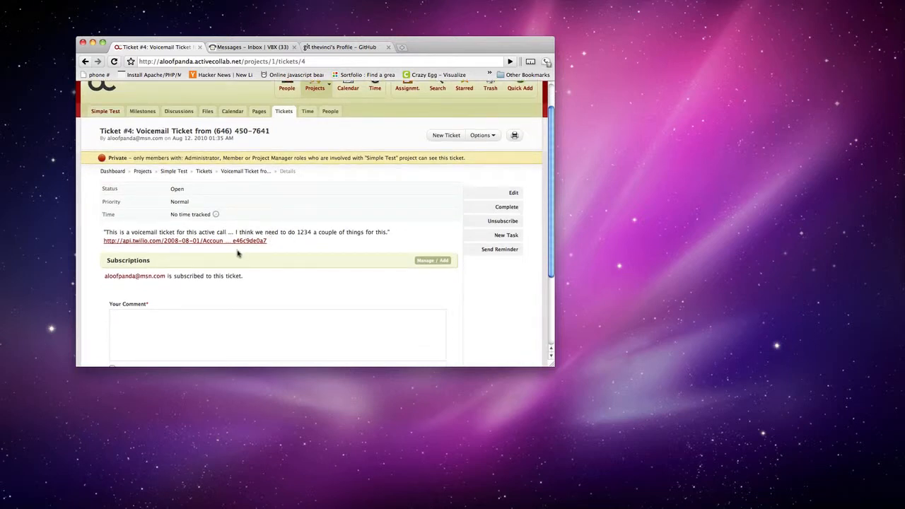
{"action": "left_click", "coordinate": [184, 240]}
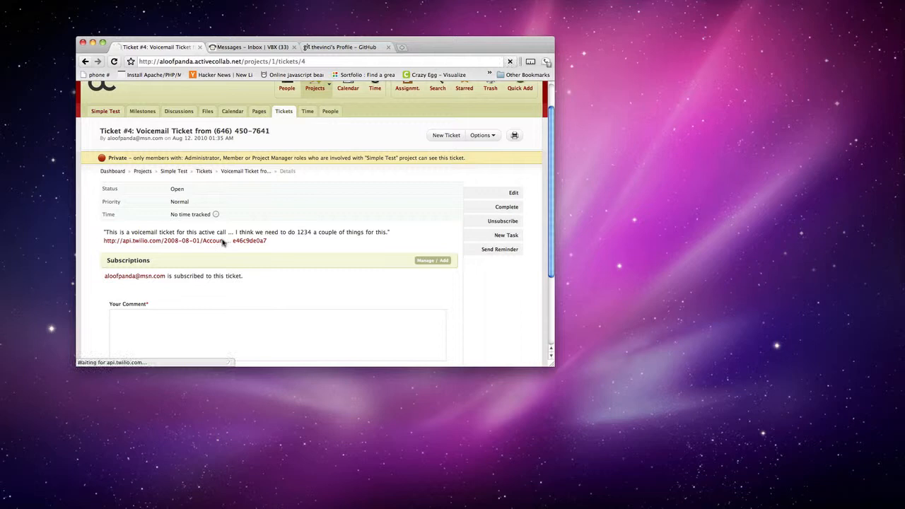
- Open the Twilio recording page with the voicemail audio player in Chrome
{"action": "left_click", "coordinate": [164, 240]}
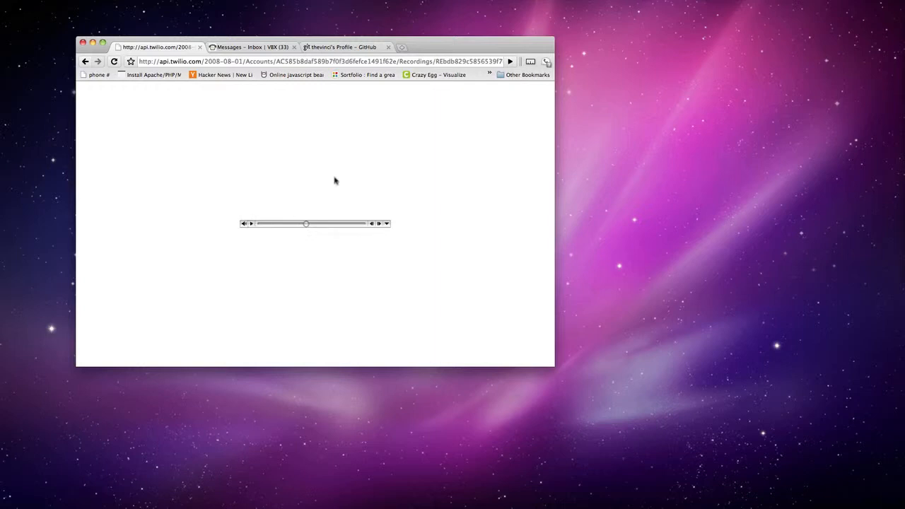
{"action": "mouse_move", "coordinate": [275, 168]}
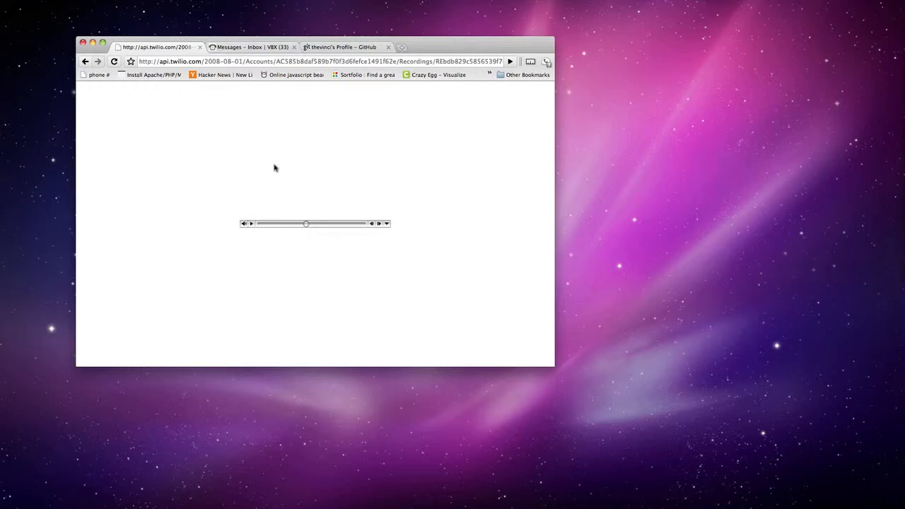